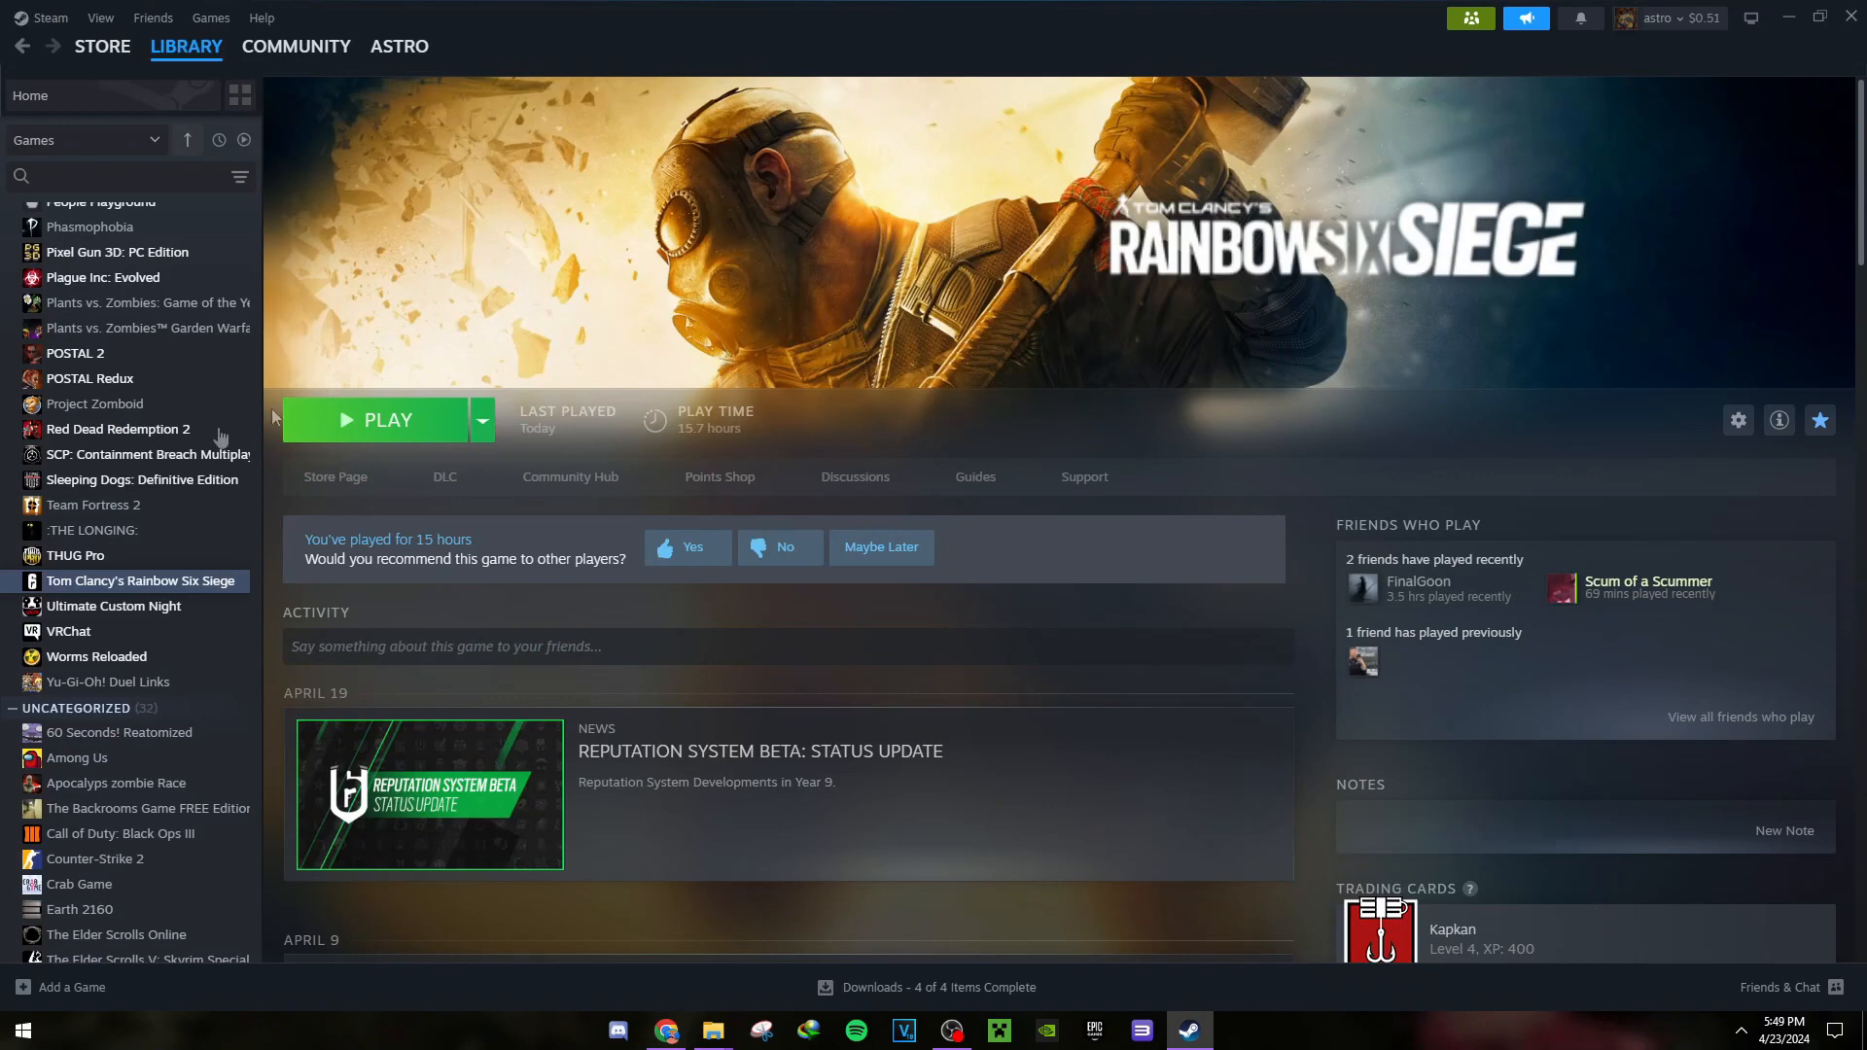
{"action": "mouse_move", "coordinate": [101, 599]}
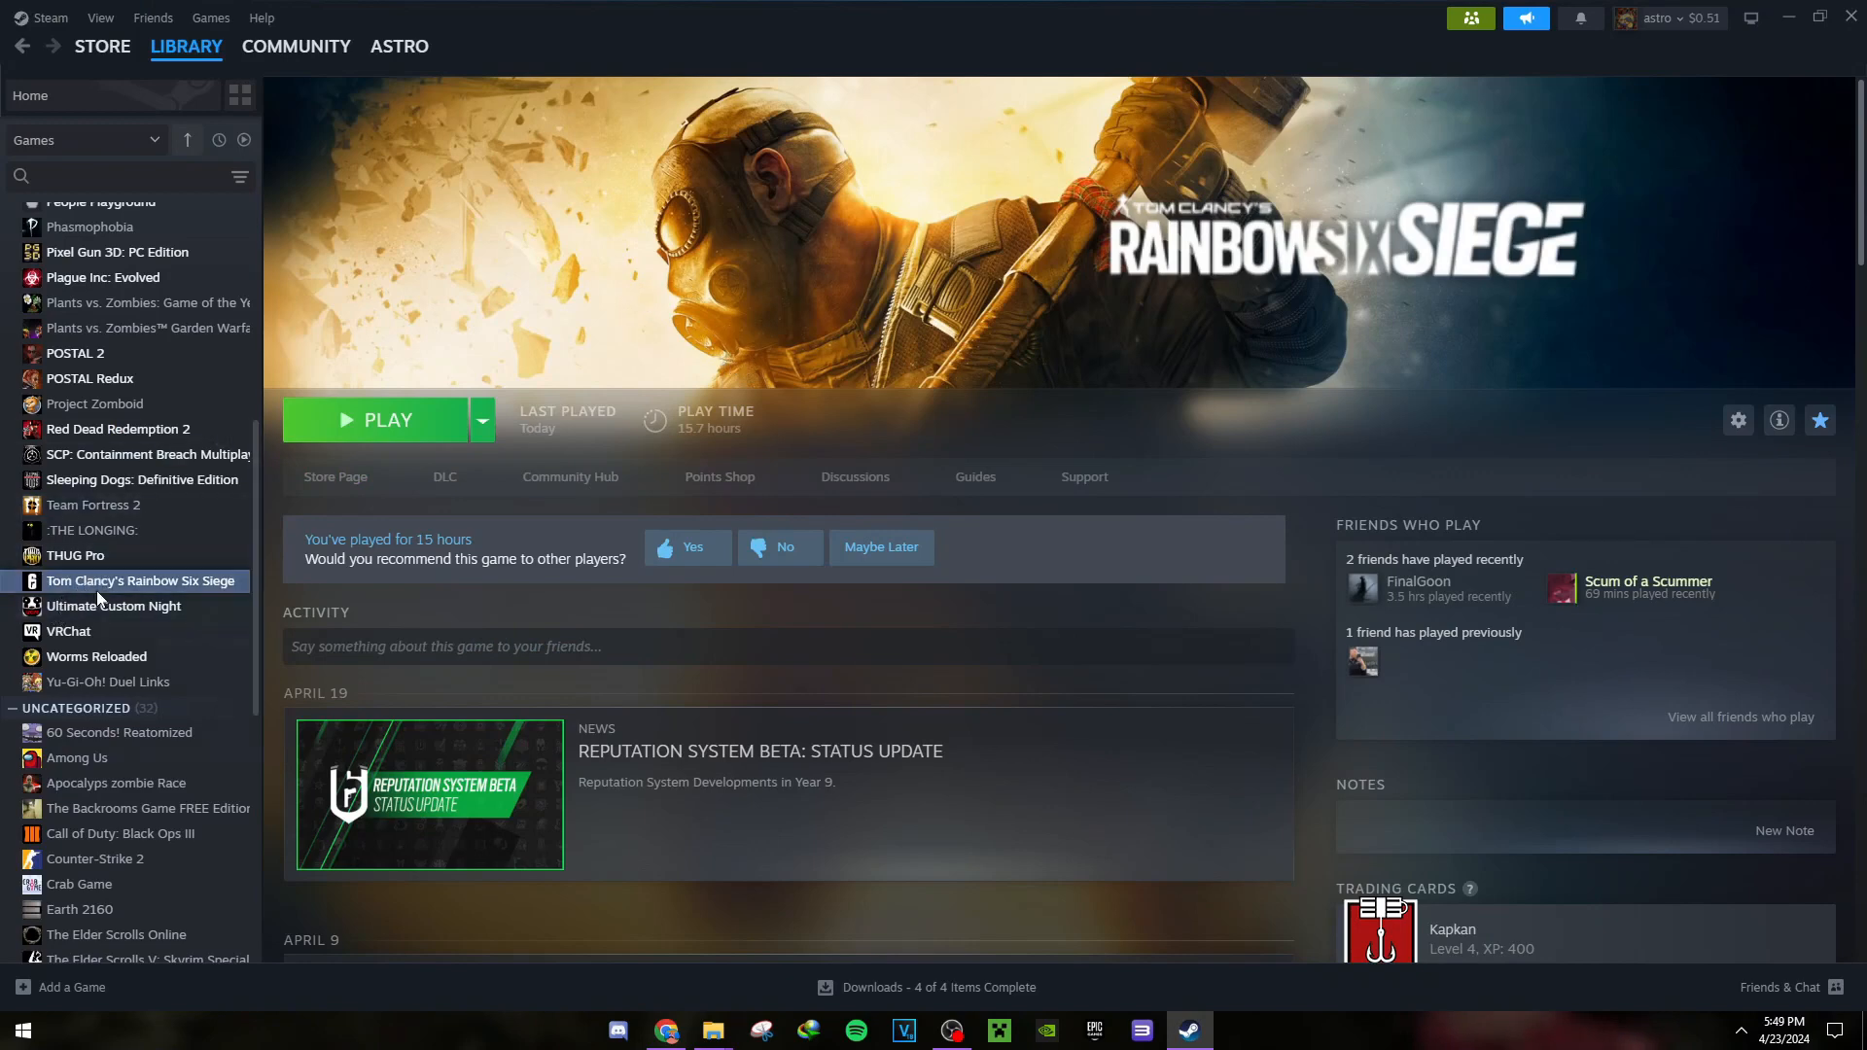
- Open Rainbow Six Siege's local files from the Steam library and scroll through them
{"action": "right_click", "coordinate": [139, 579]}
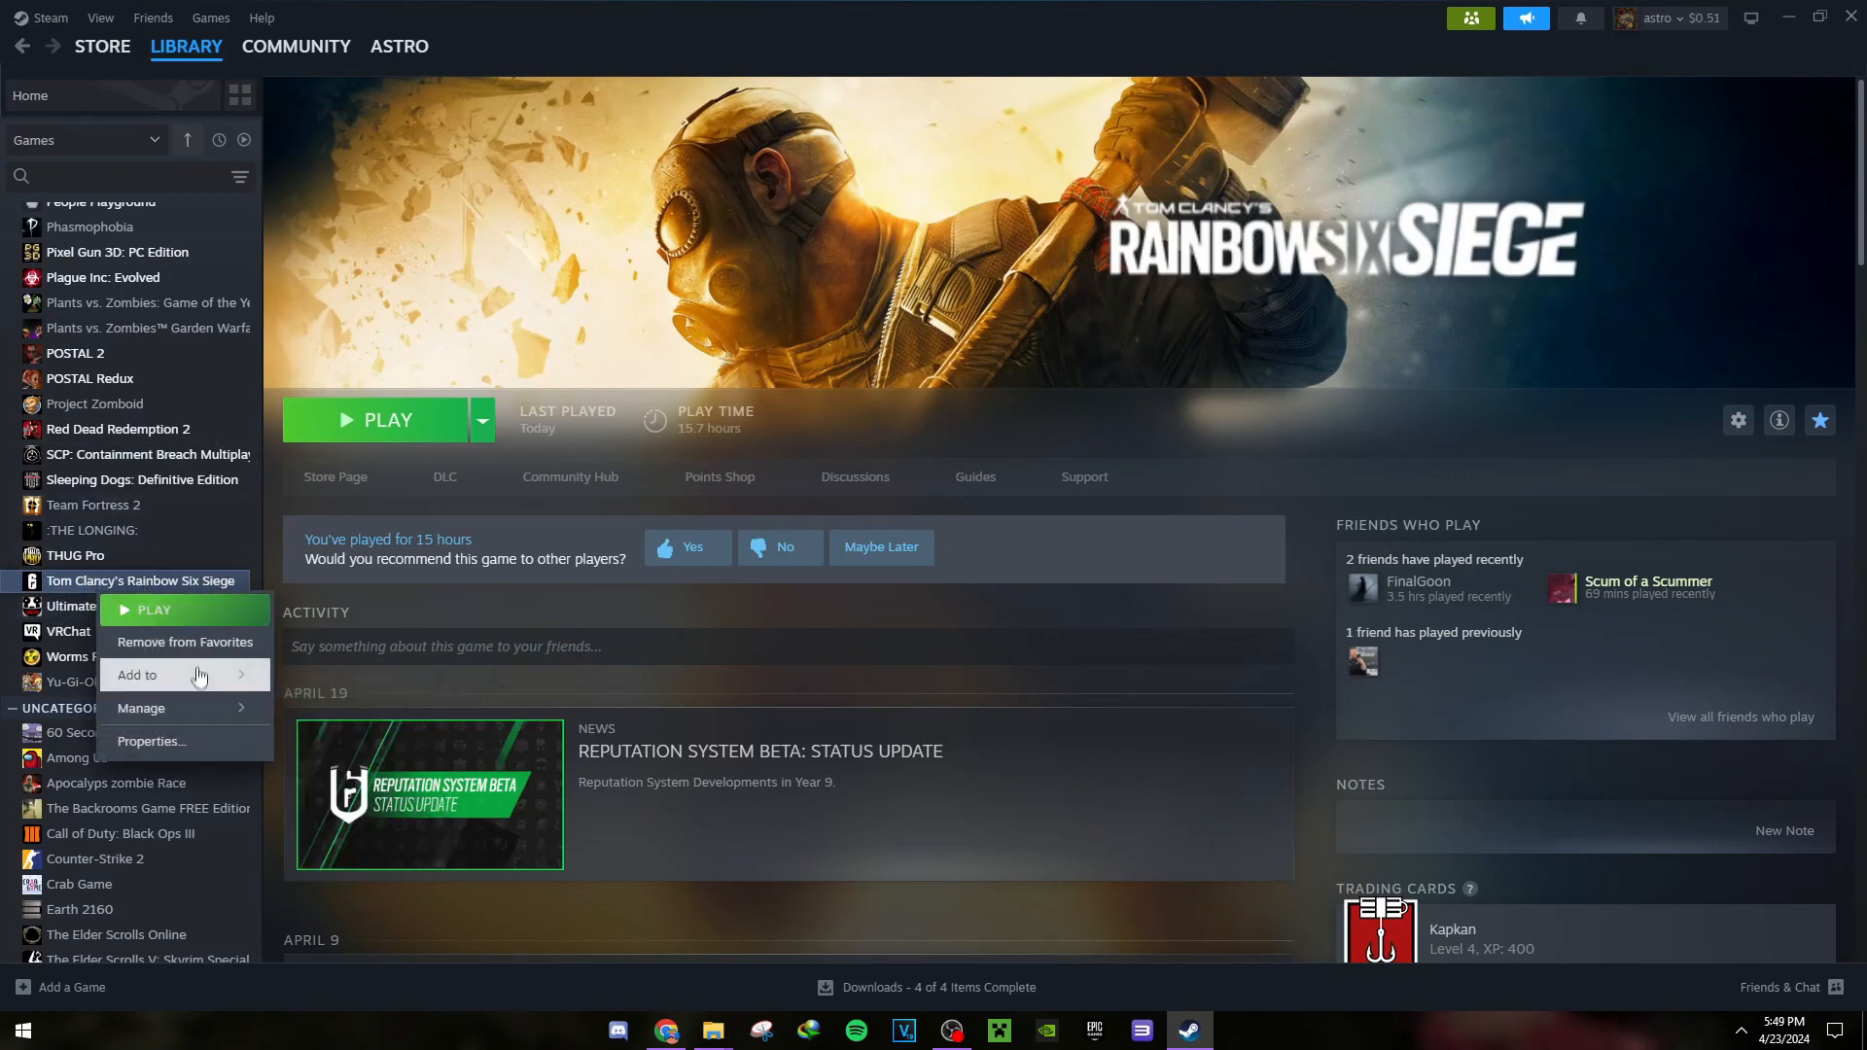
{"action": "left_click", "coordinate": [139, 707]}
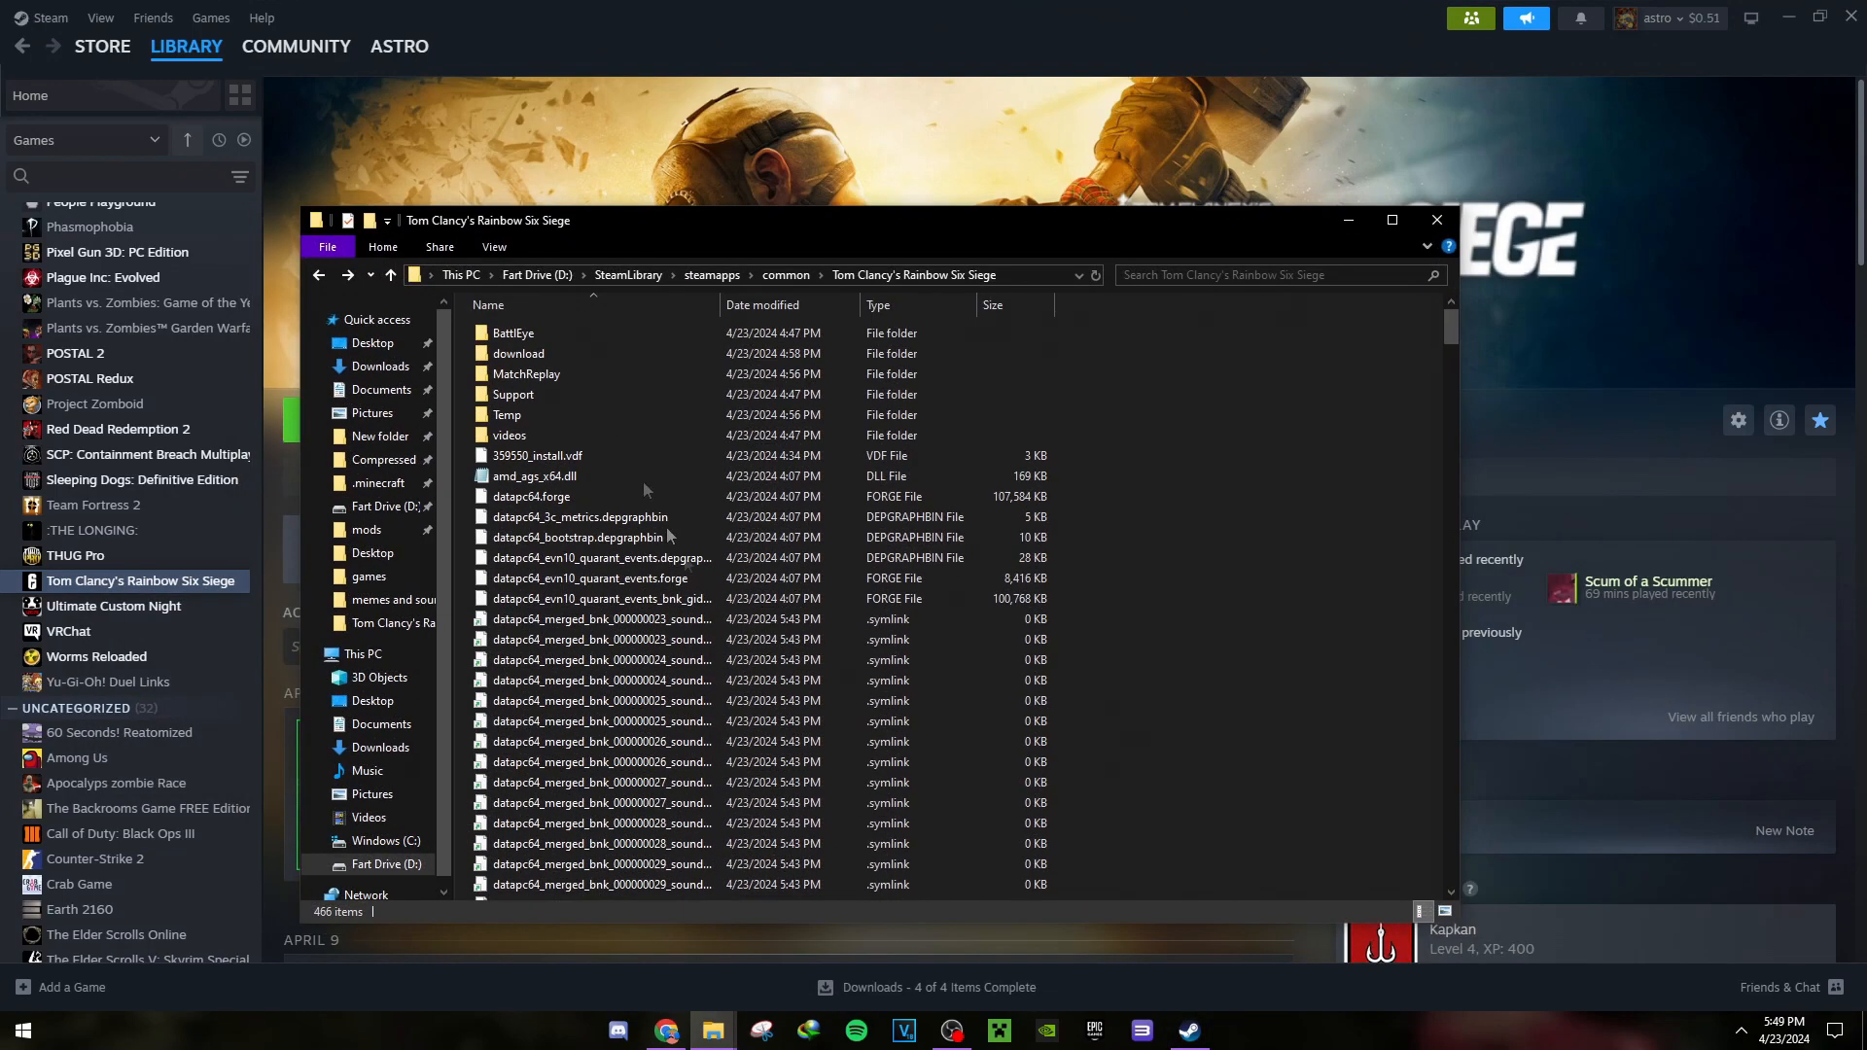
{"action": "mouse_move", "coordinate": [600, 741]}
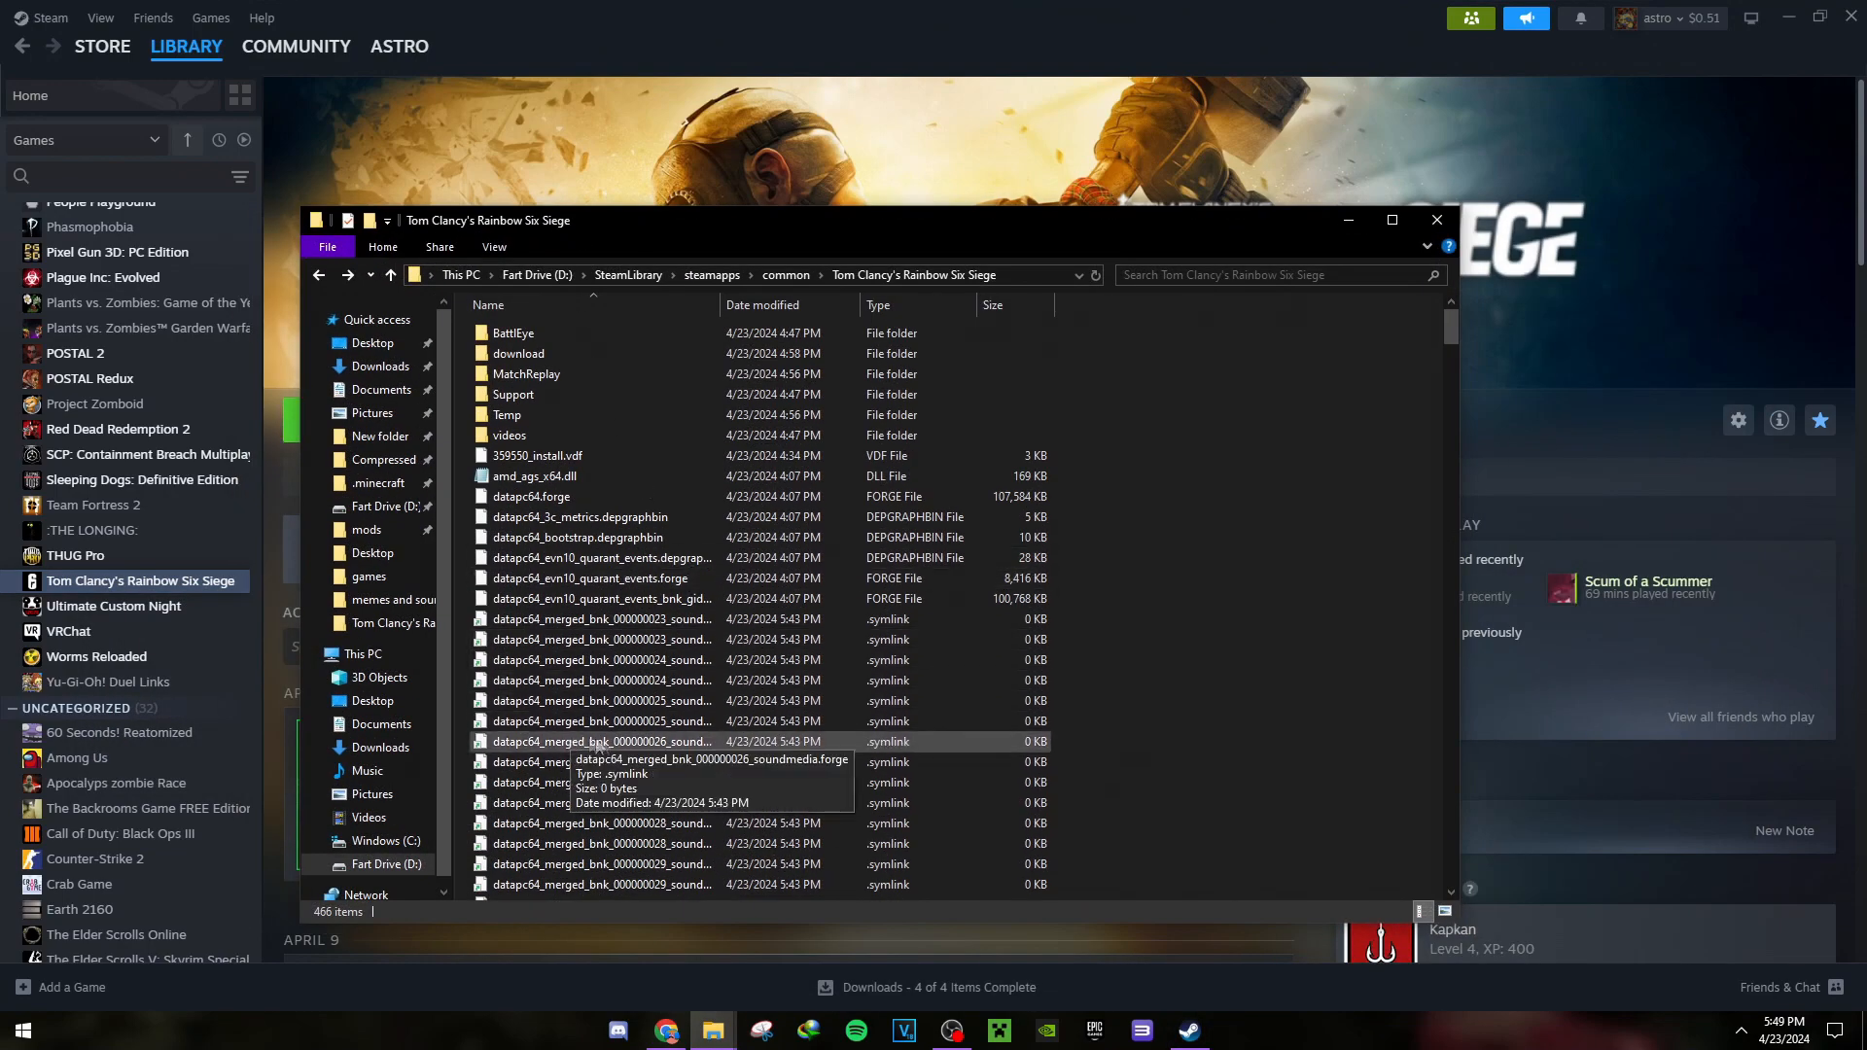
{"action": "scroll", "scroll_direction": "down", "scroll_amount": 3}
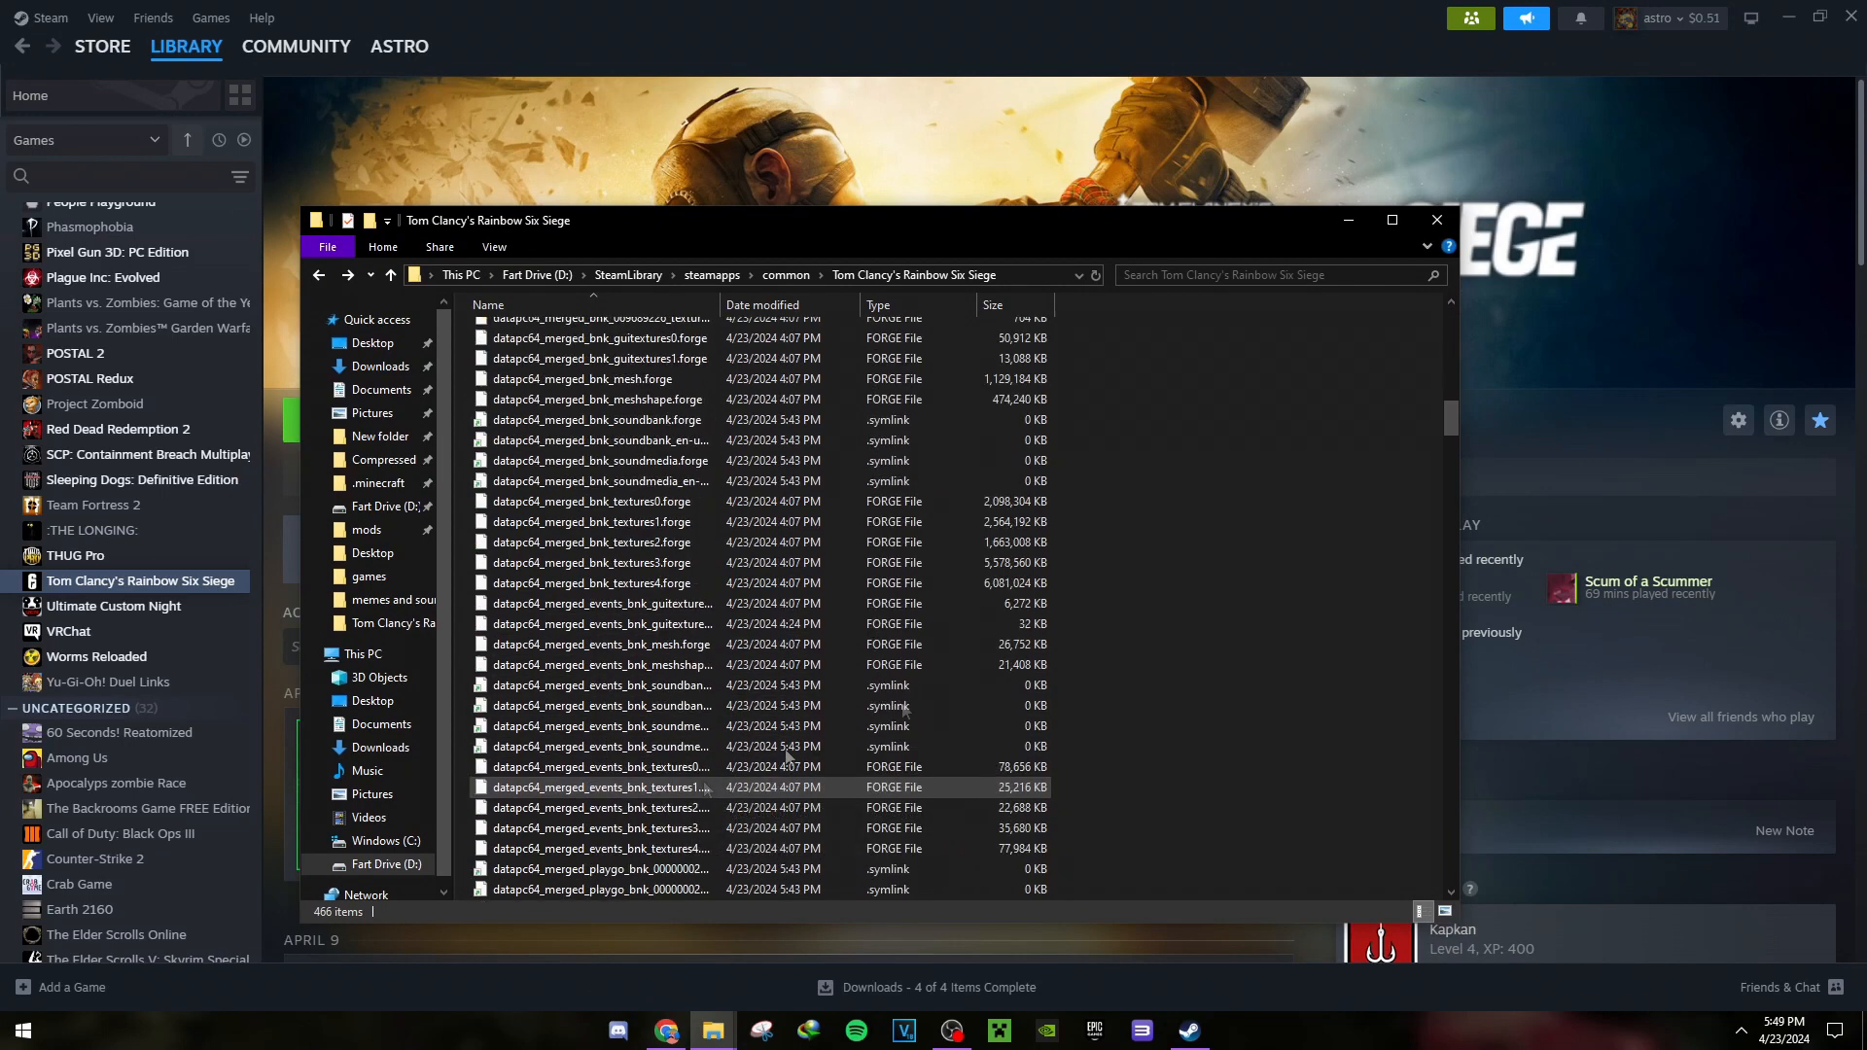
- Go up to This PC in File Explorer and select the Fart Drive (D:)
{"action": "left_click", "coordinate": [363, 654]}
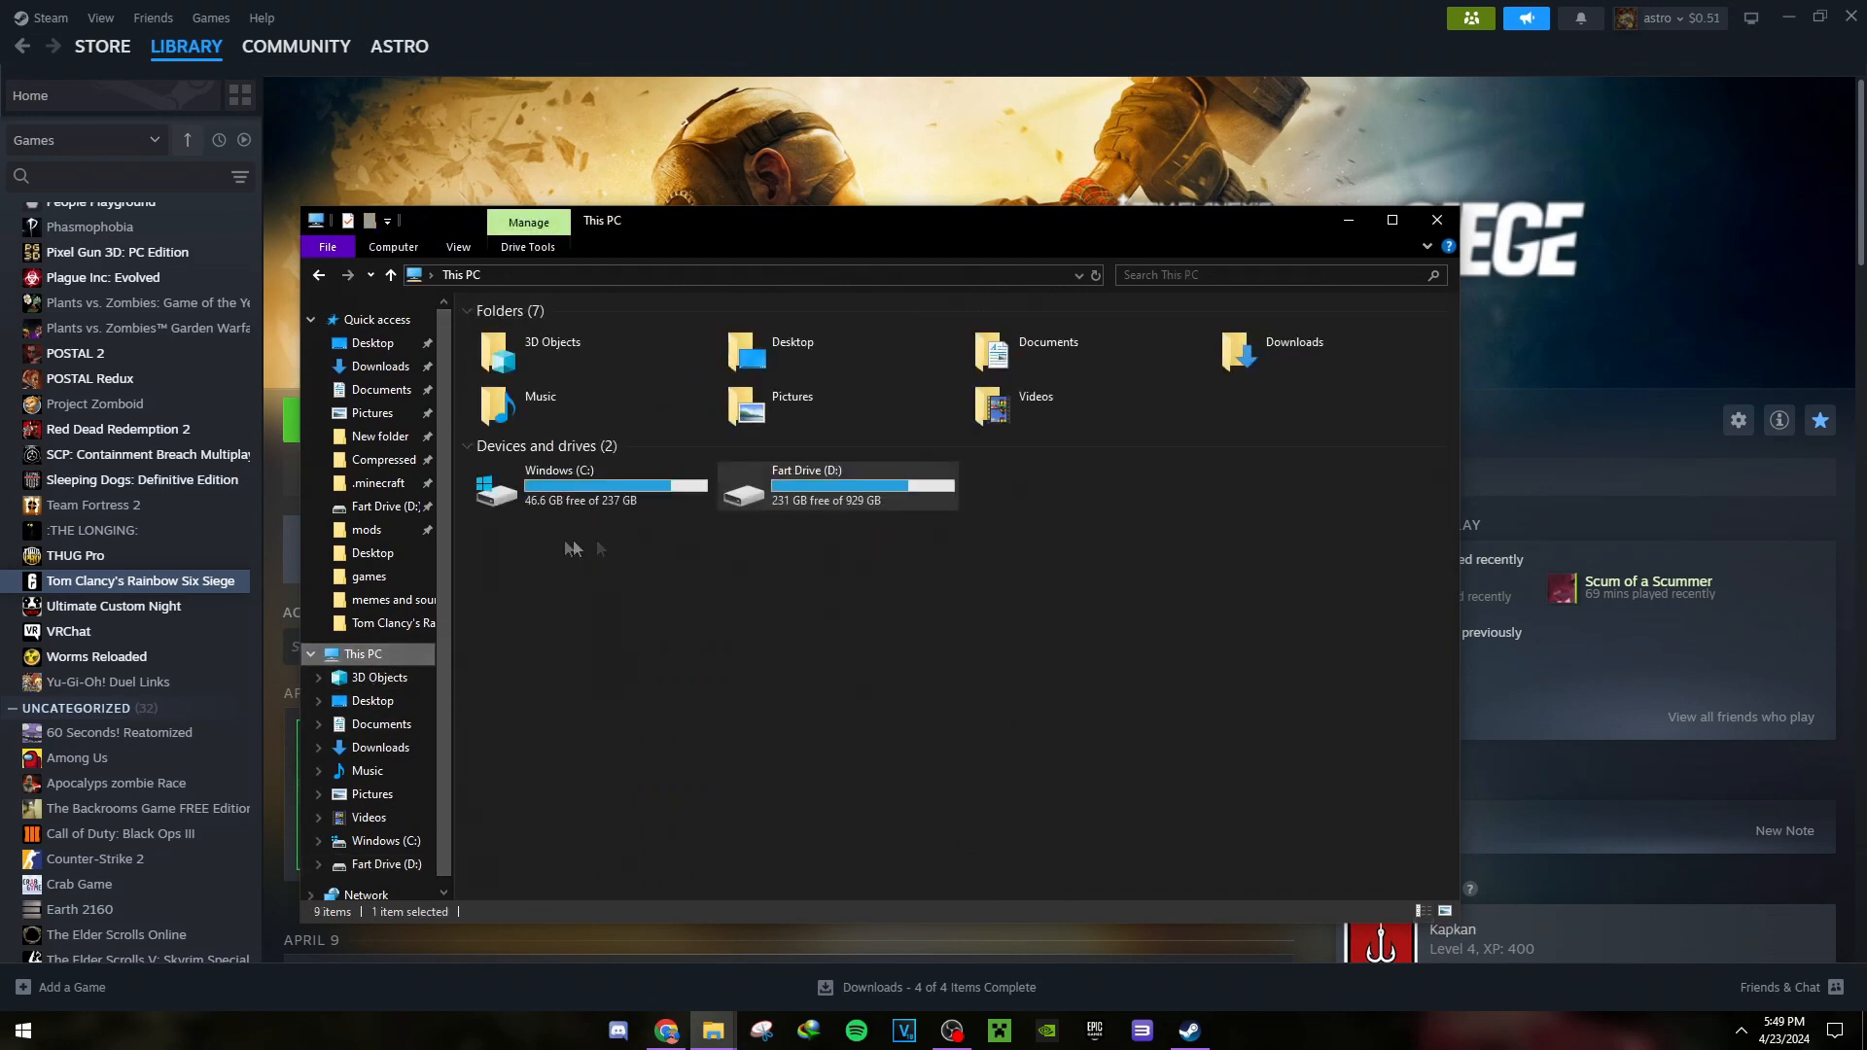
{"action": "left_click", "coordinate": [833, 484]}
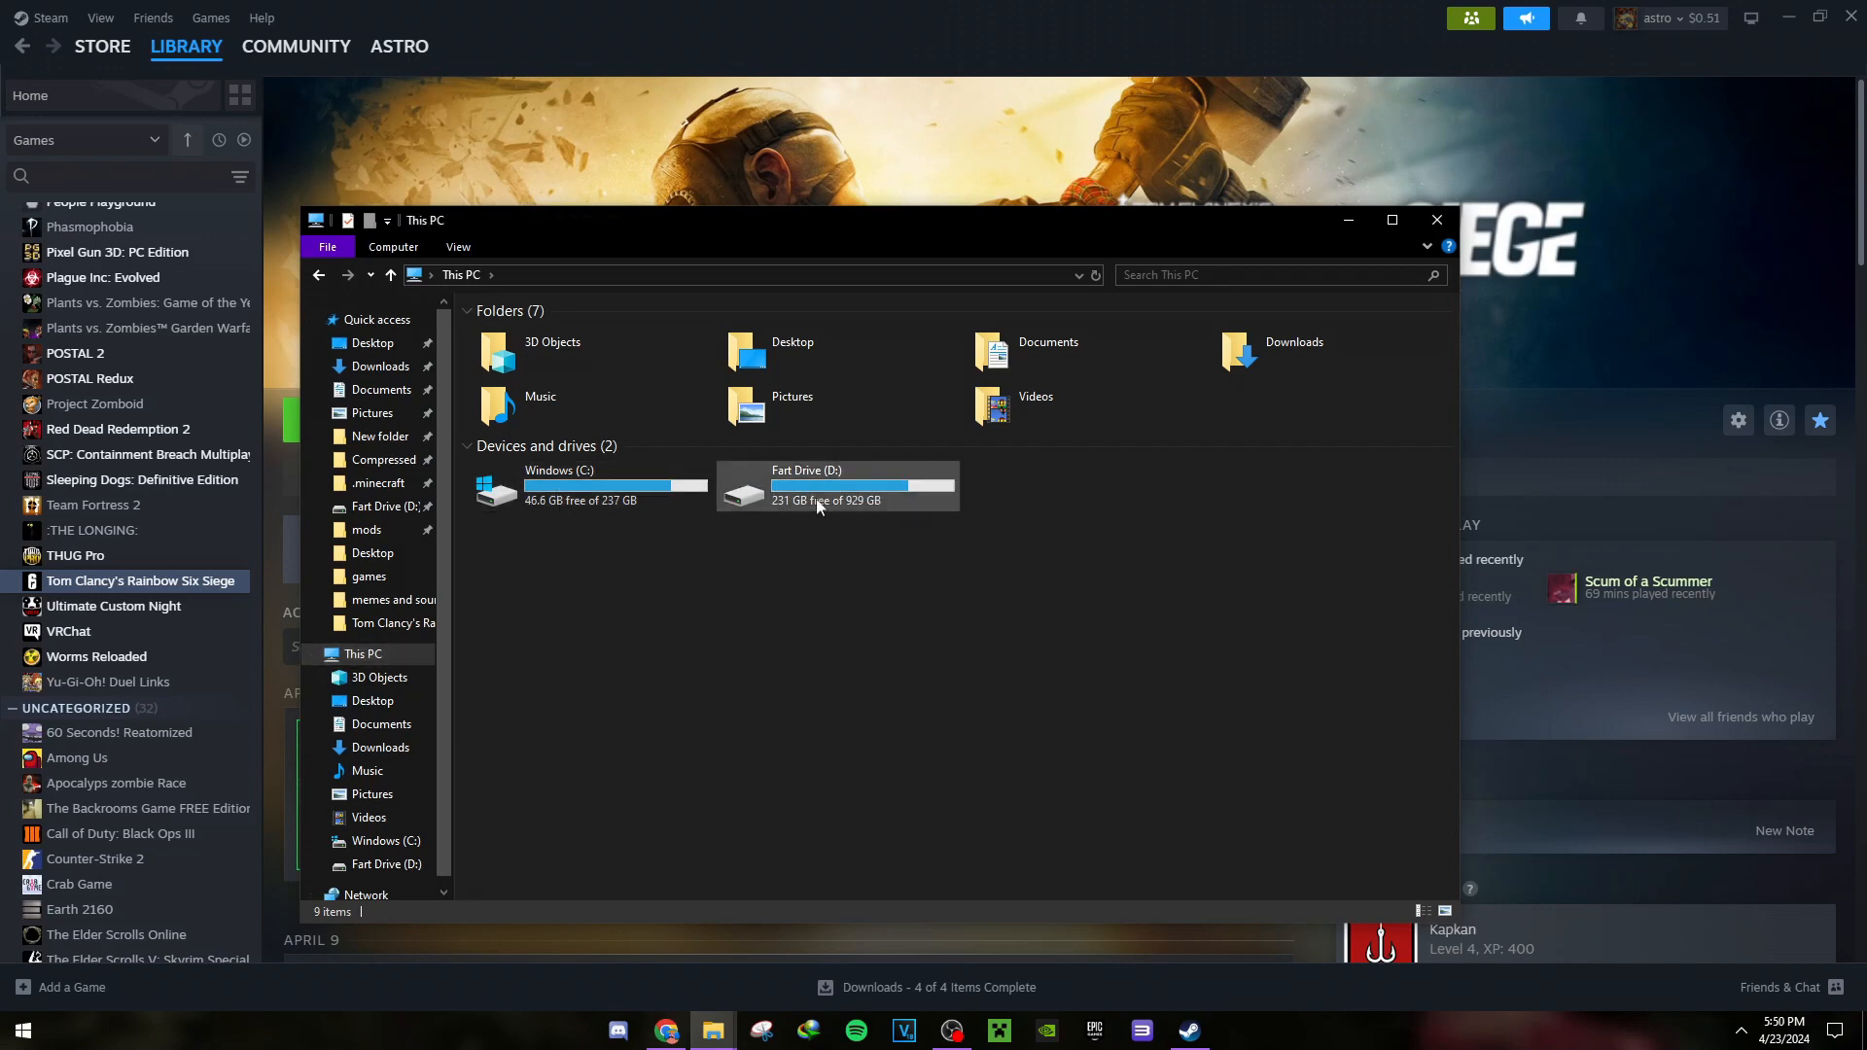
{"action": "left_click", "coordinate": [836, 485]}
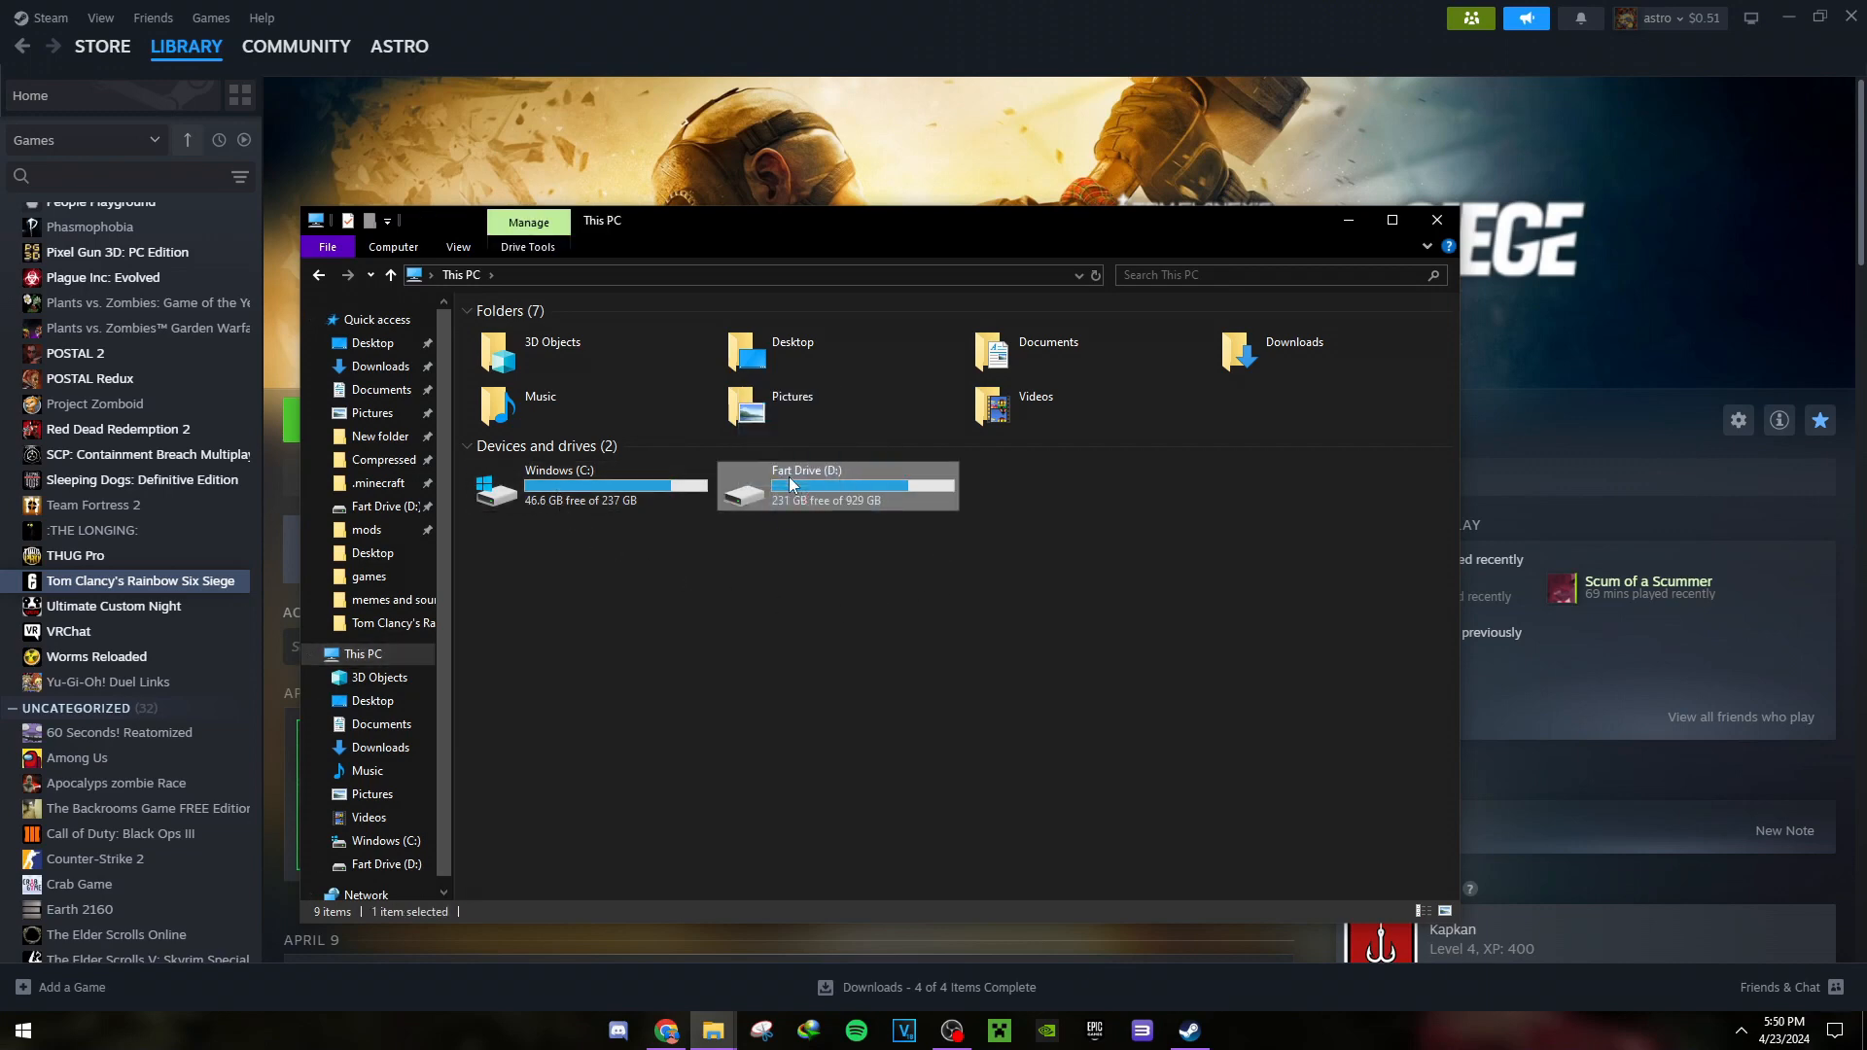
{"action": "mouse_move", "coordinate": [1348, 221]}
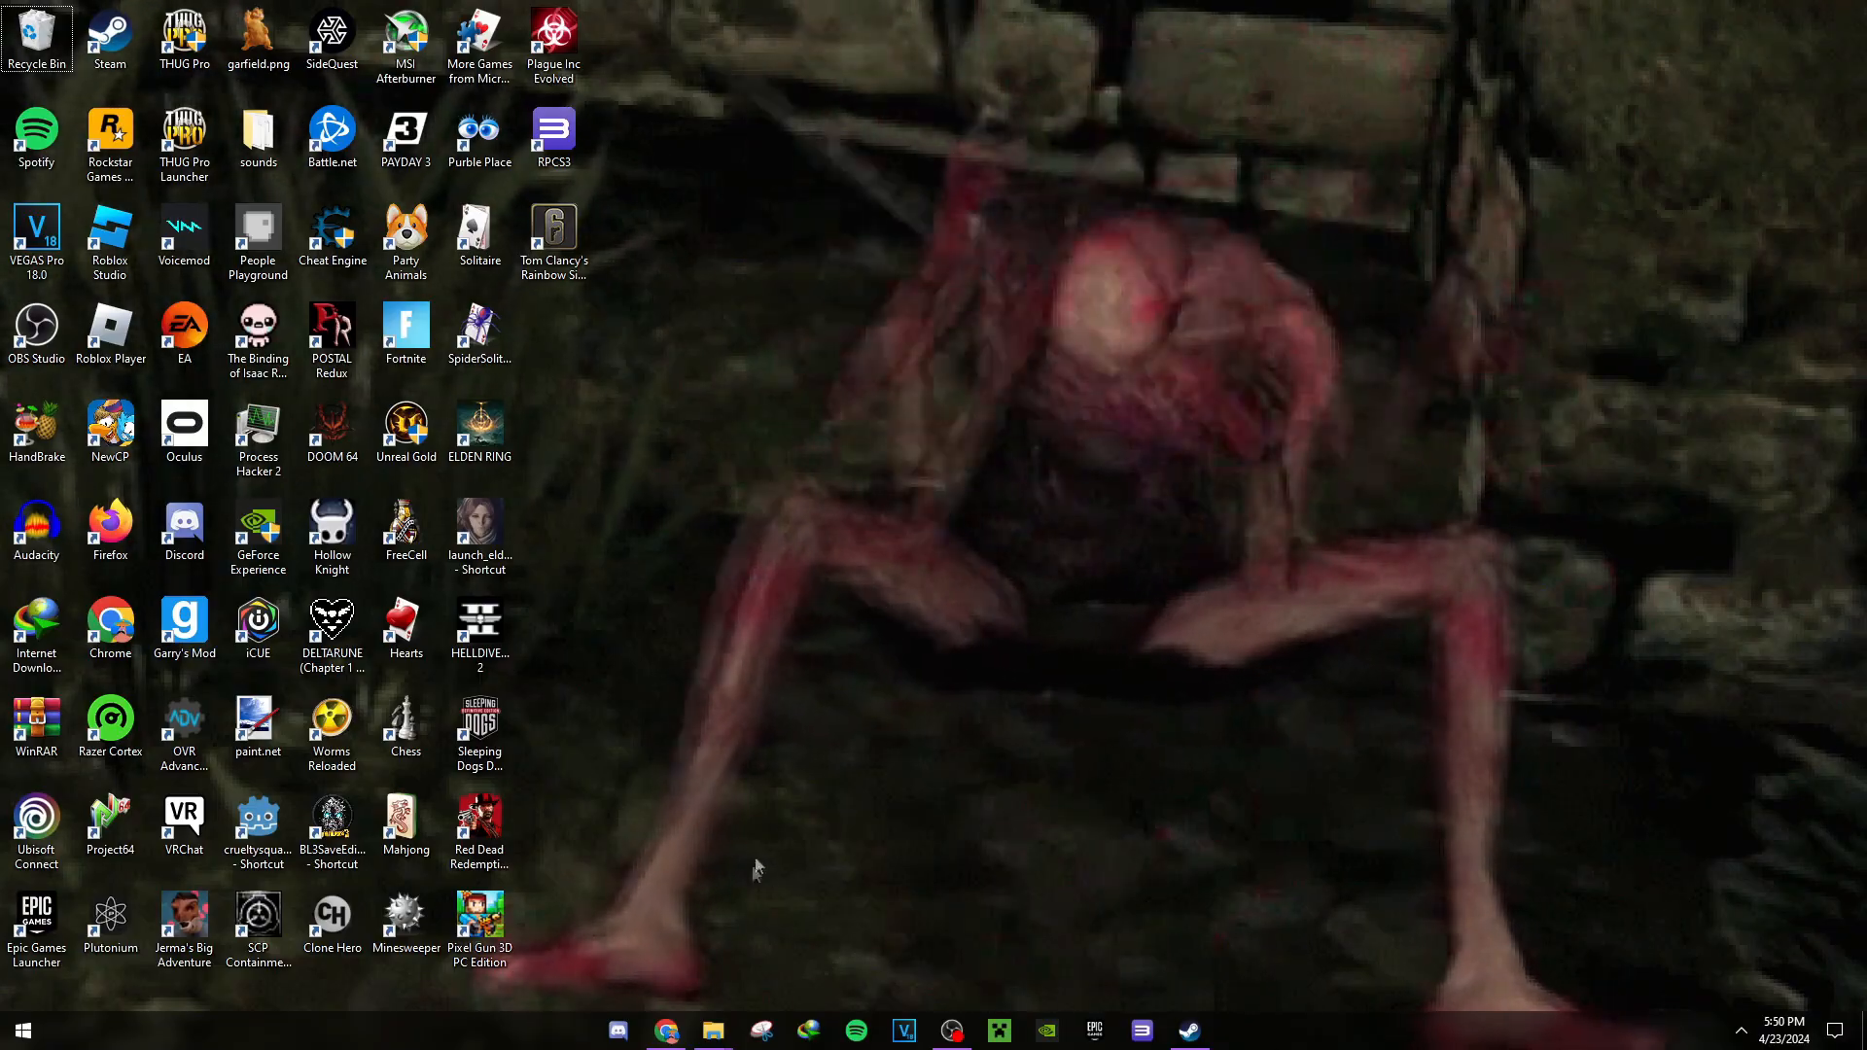
- Search Google for 'shell link extension' in a new Chrome tab
{"action": "left_click", "coordinate": [665, 1030]}
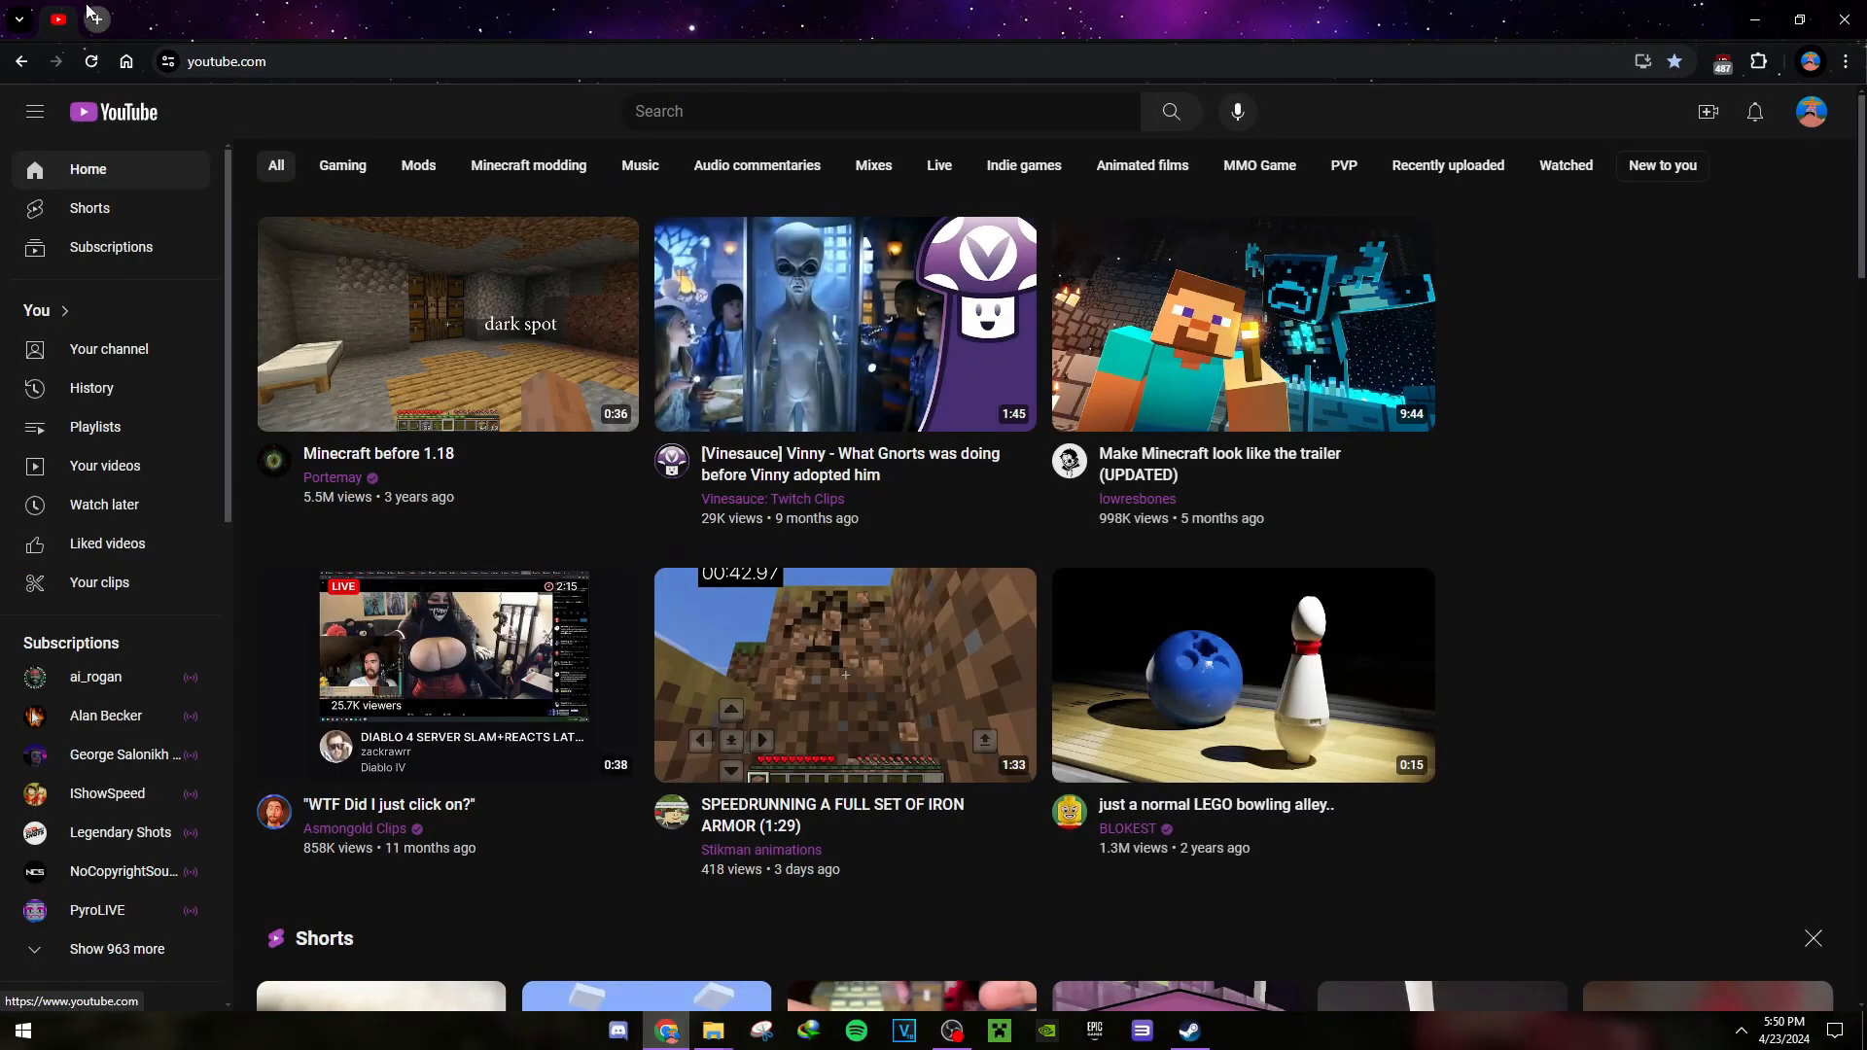
{"action": "left_click", "coordinate": [94, 19]}
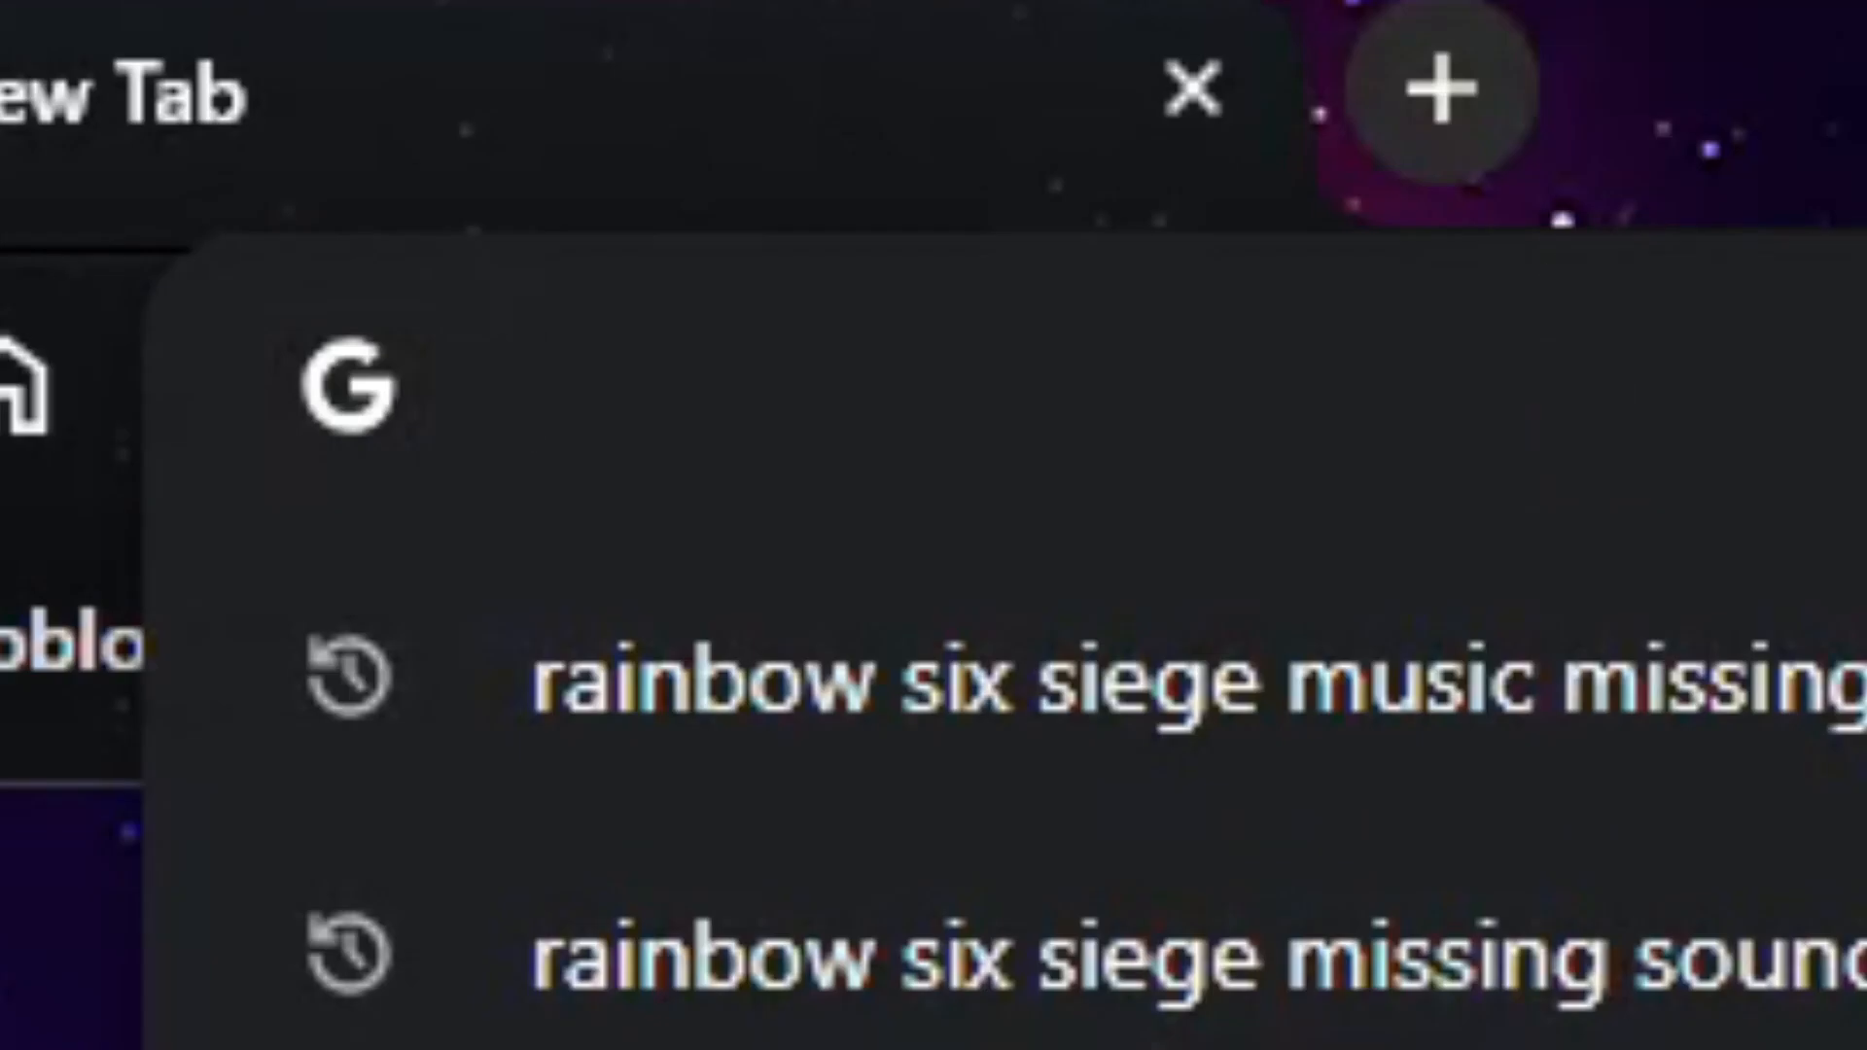
{"action": "type", "text": "shell"}
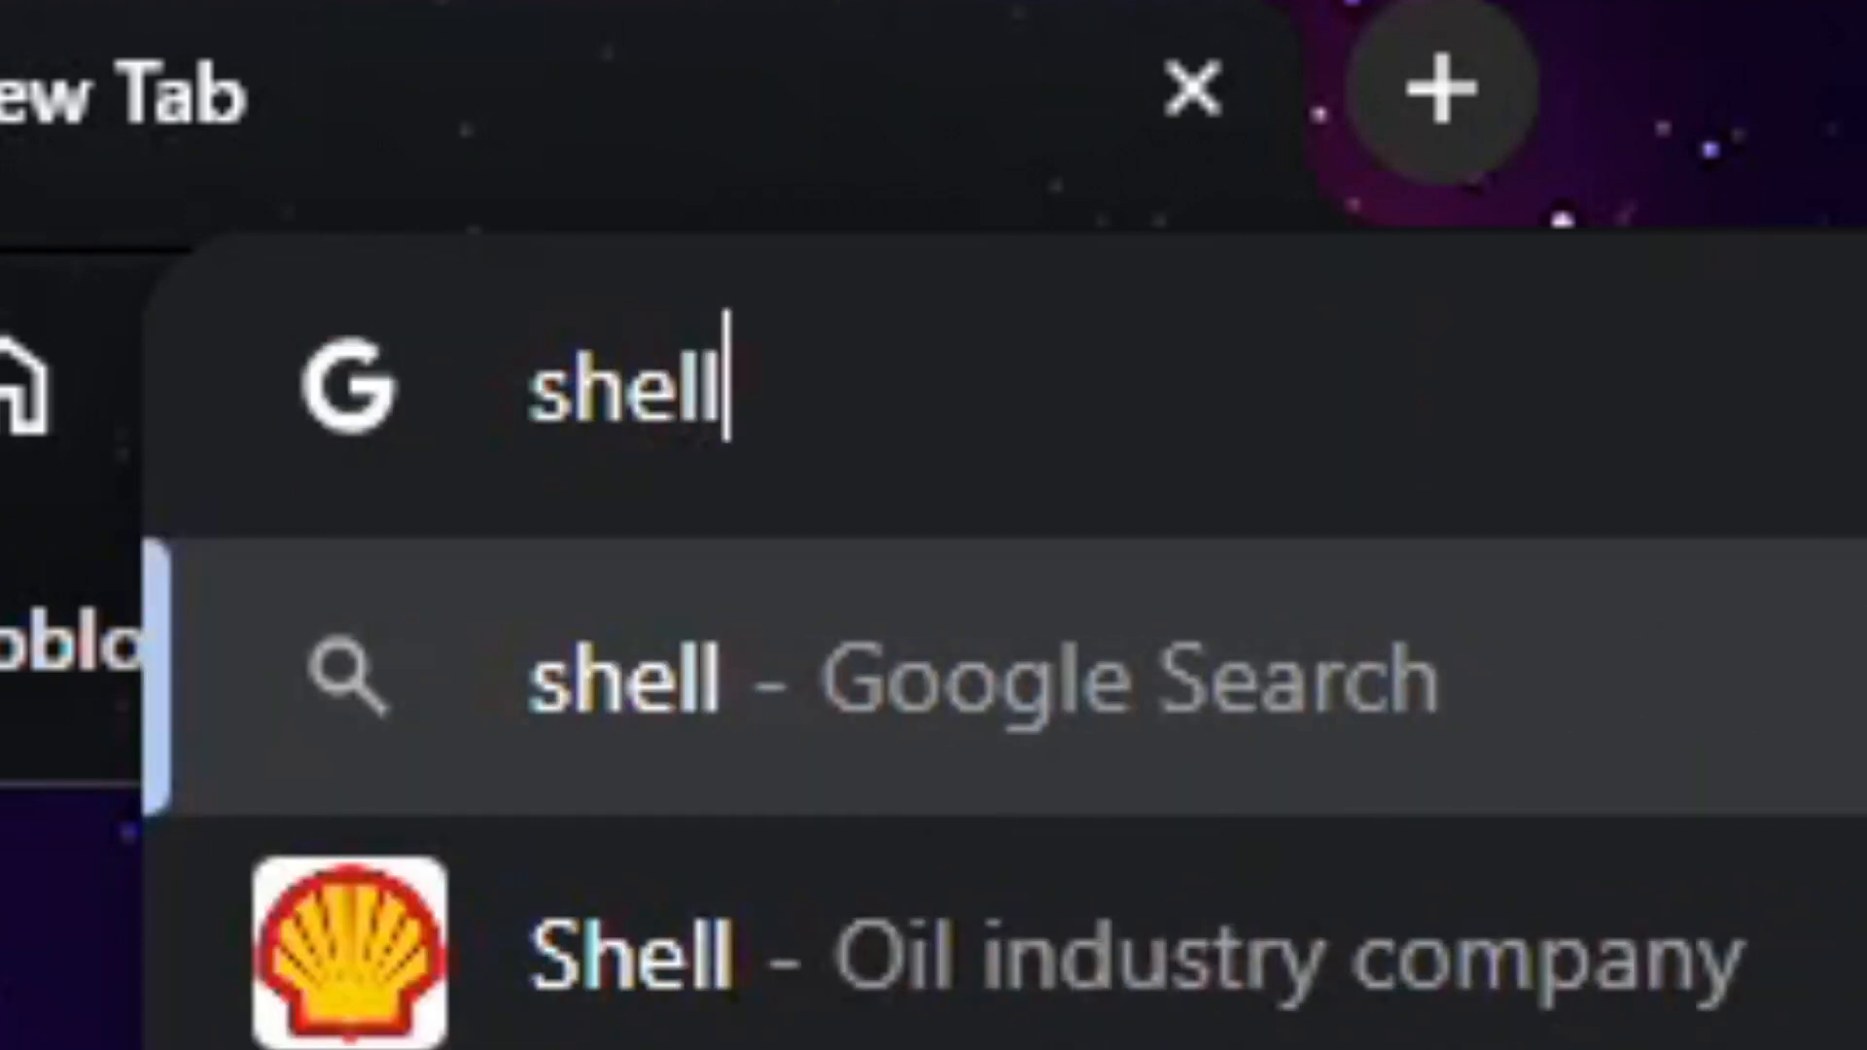
{"action": "type", "text": "link extension"}
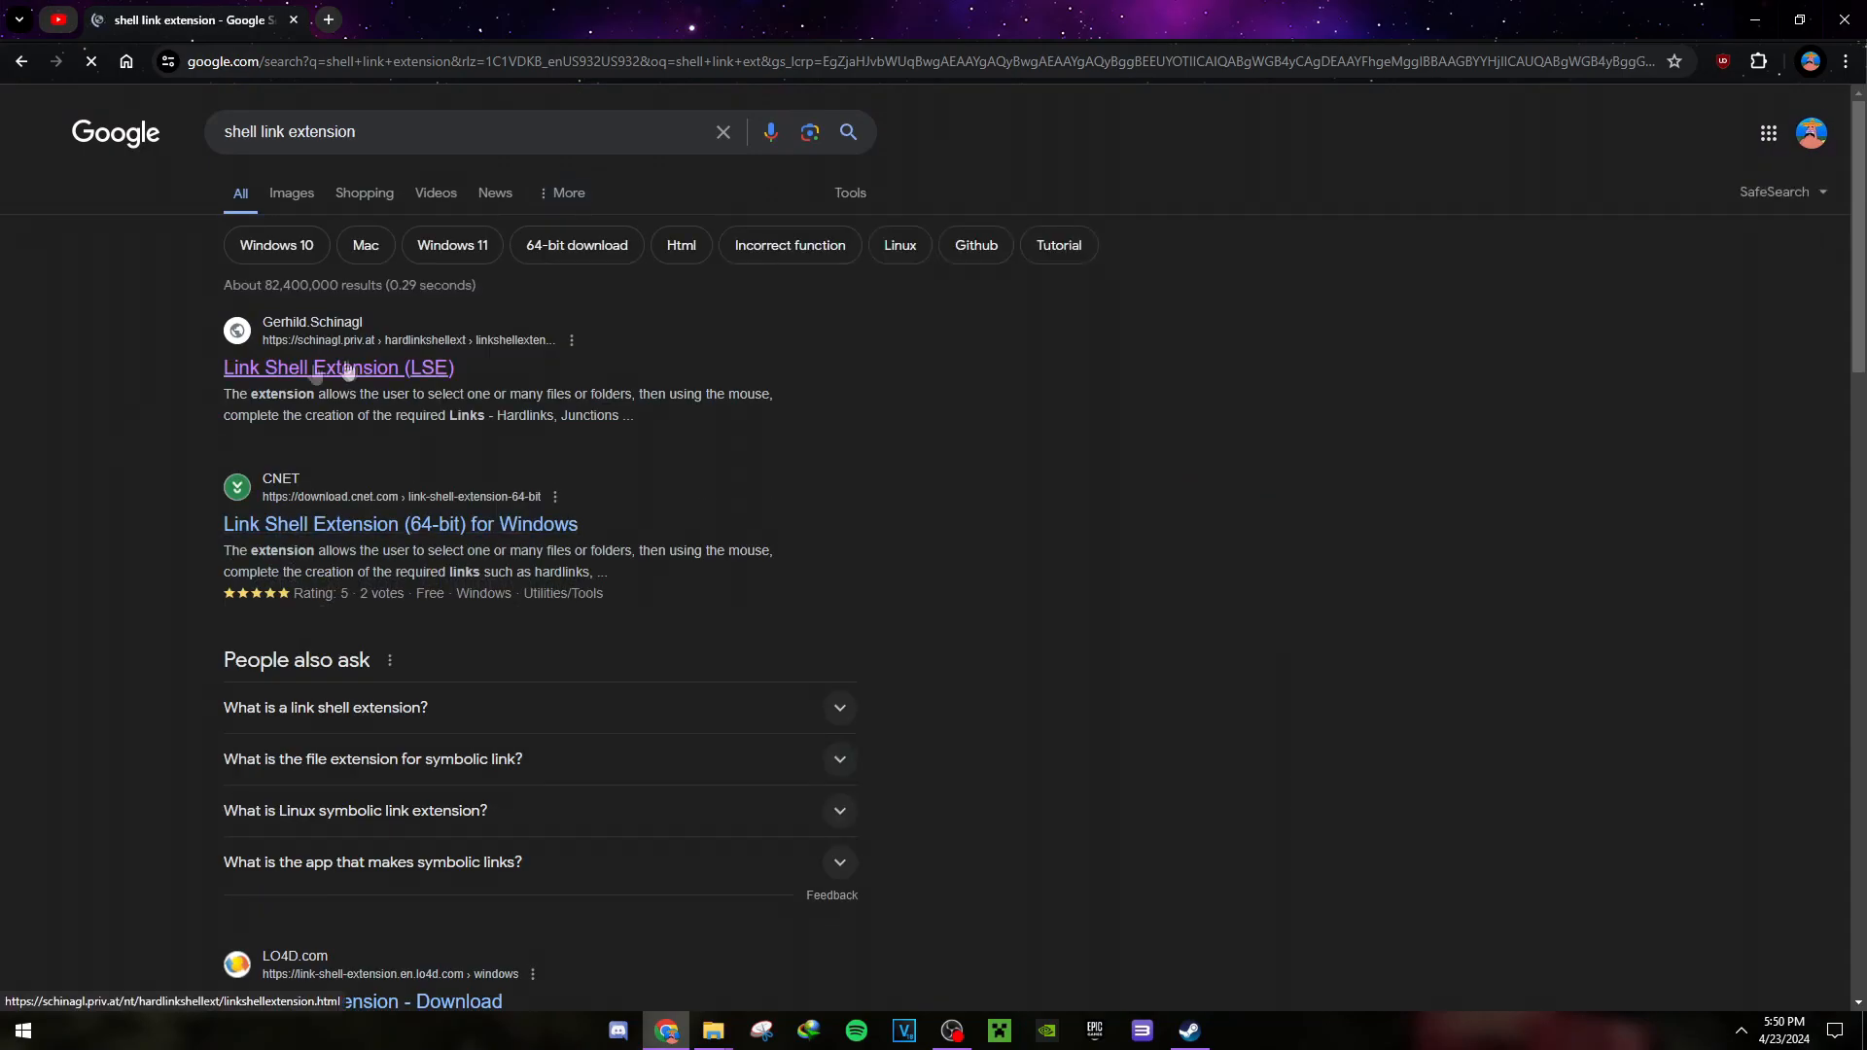
- Open the Link Shell Extension (LSE) site and scroll down to its Download section
{"action": "left_click", "coordinate": [339, 366]}
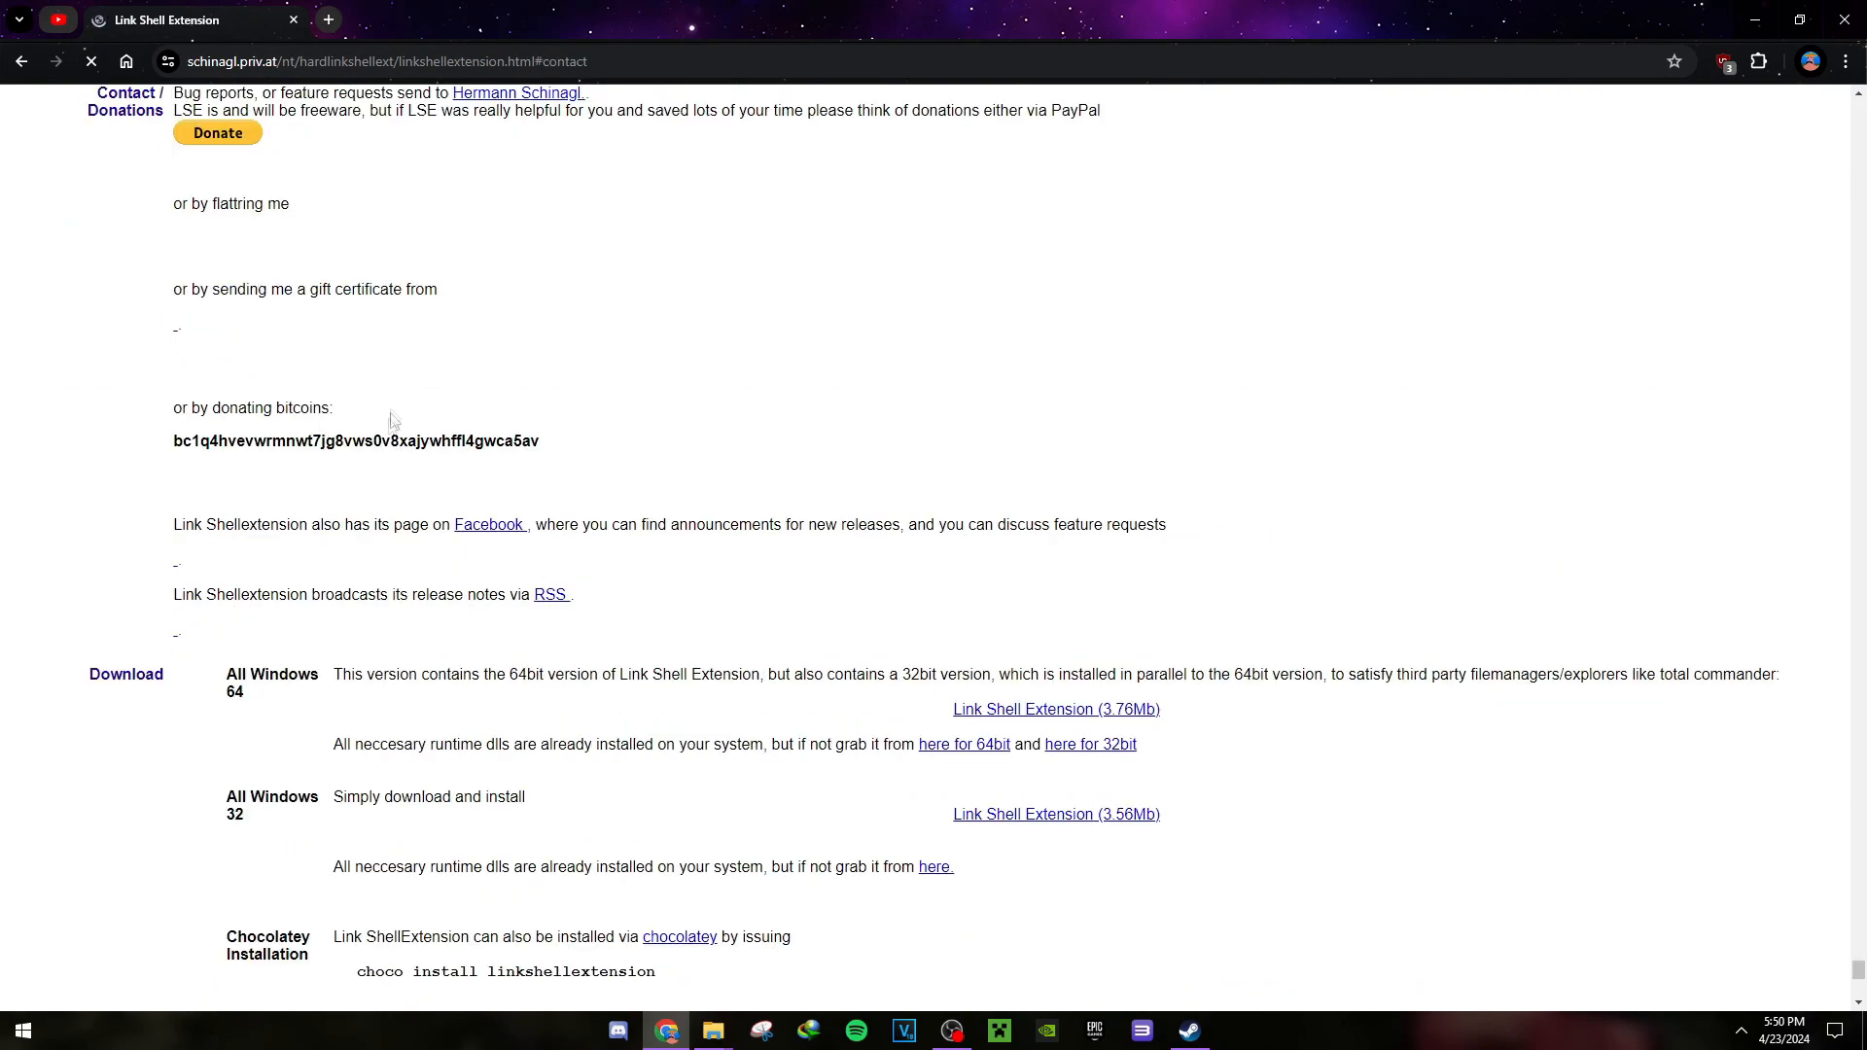
{"action": "scroll", "scroll_direction": "down", "scroll_amount": 3}
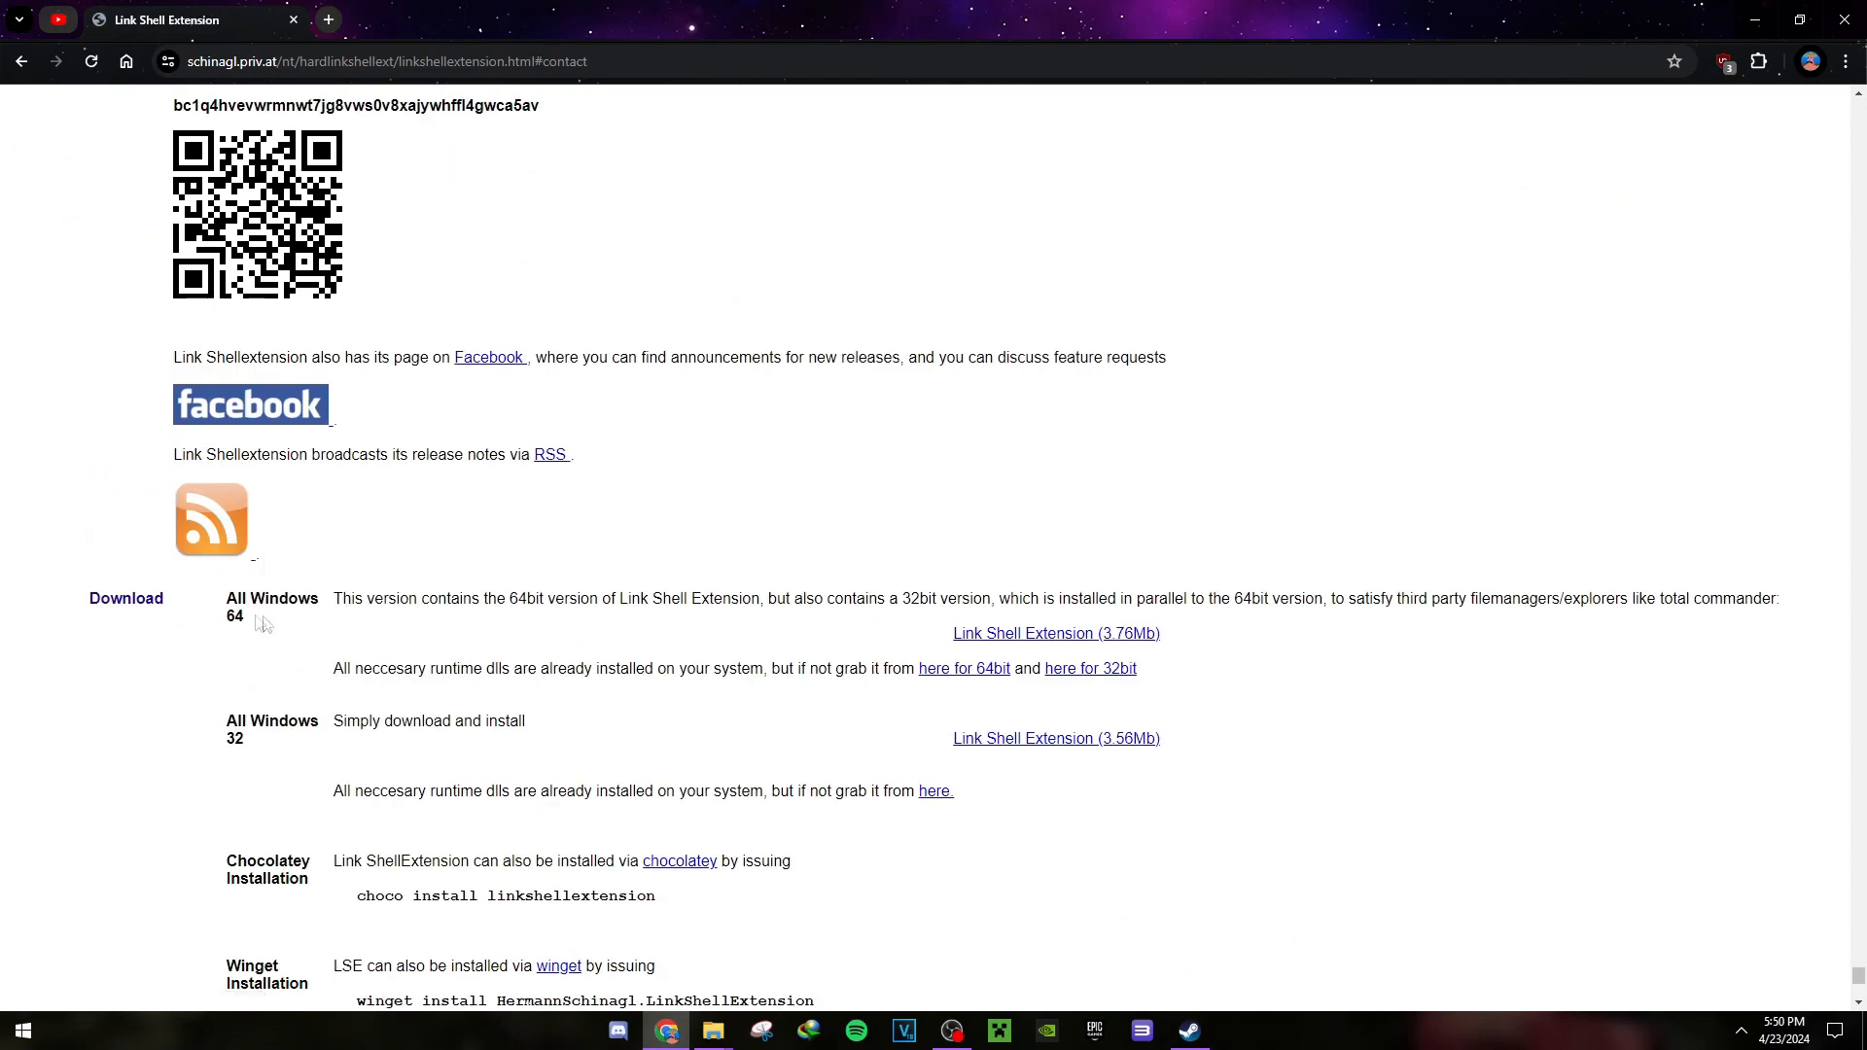
{"action": "scroll", "scroll_direction": "down", "scroll_amount": 3}
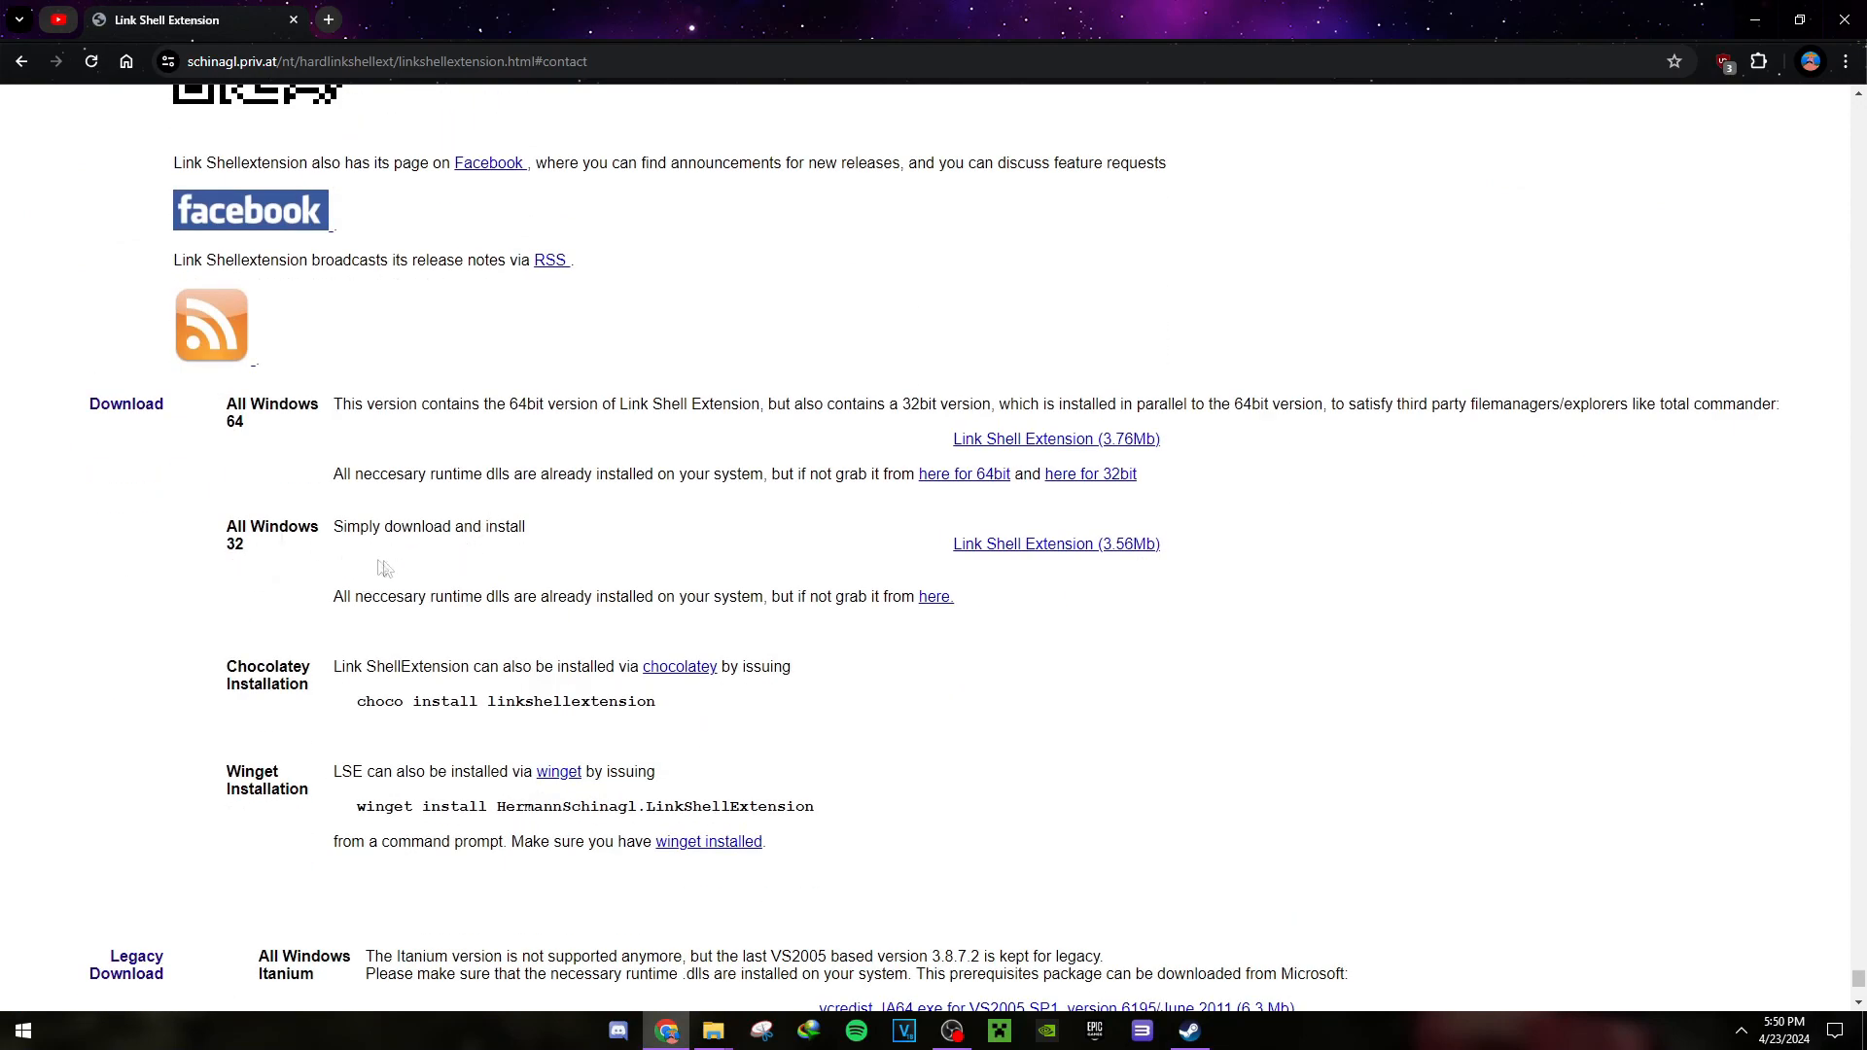
{"action": "mouse_move", "coordinate": [210, 557]}
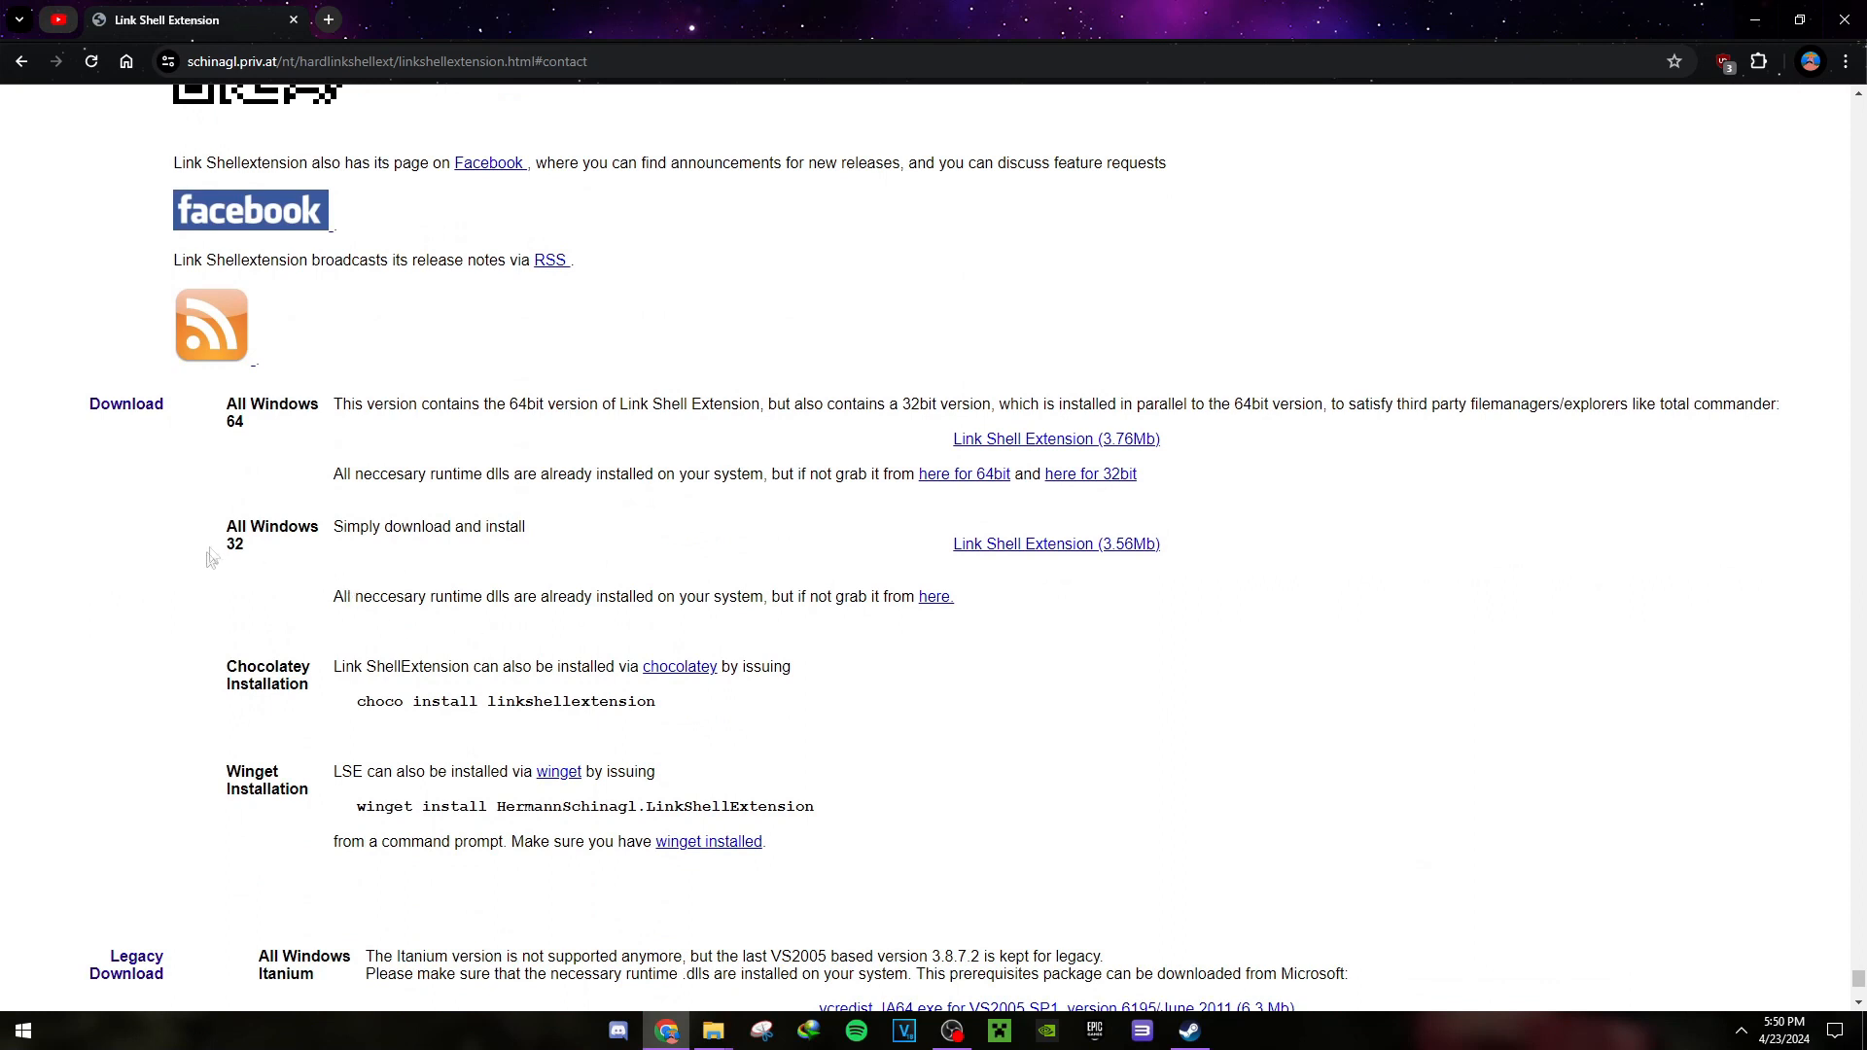
{"action": "mouse_move", "coordinate": [243, 10]}
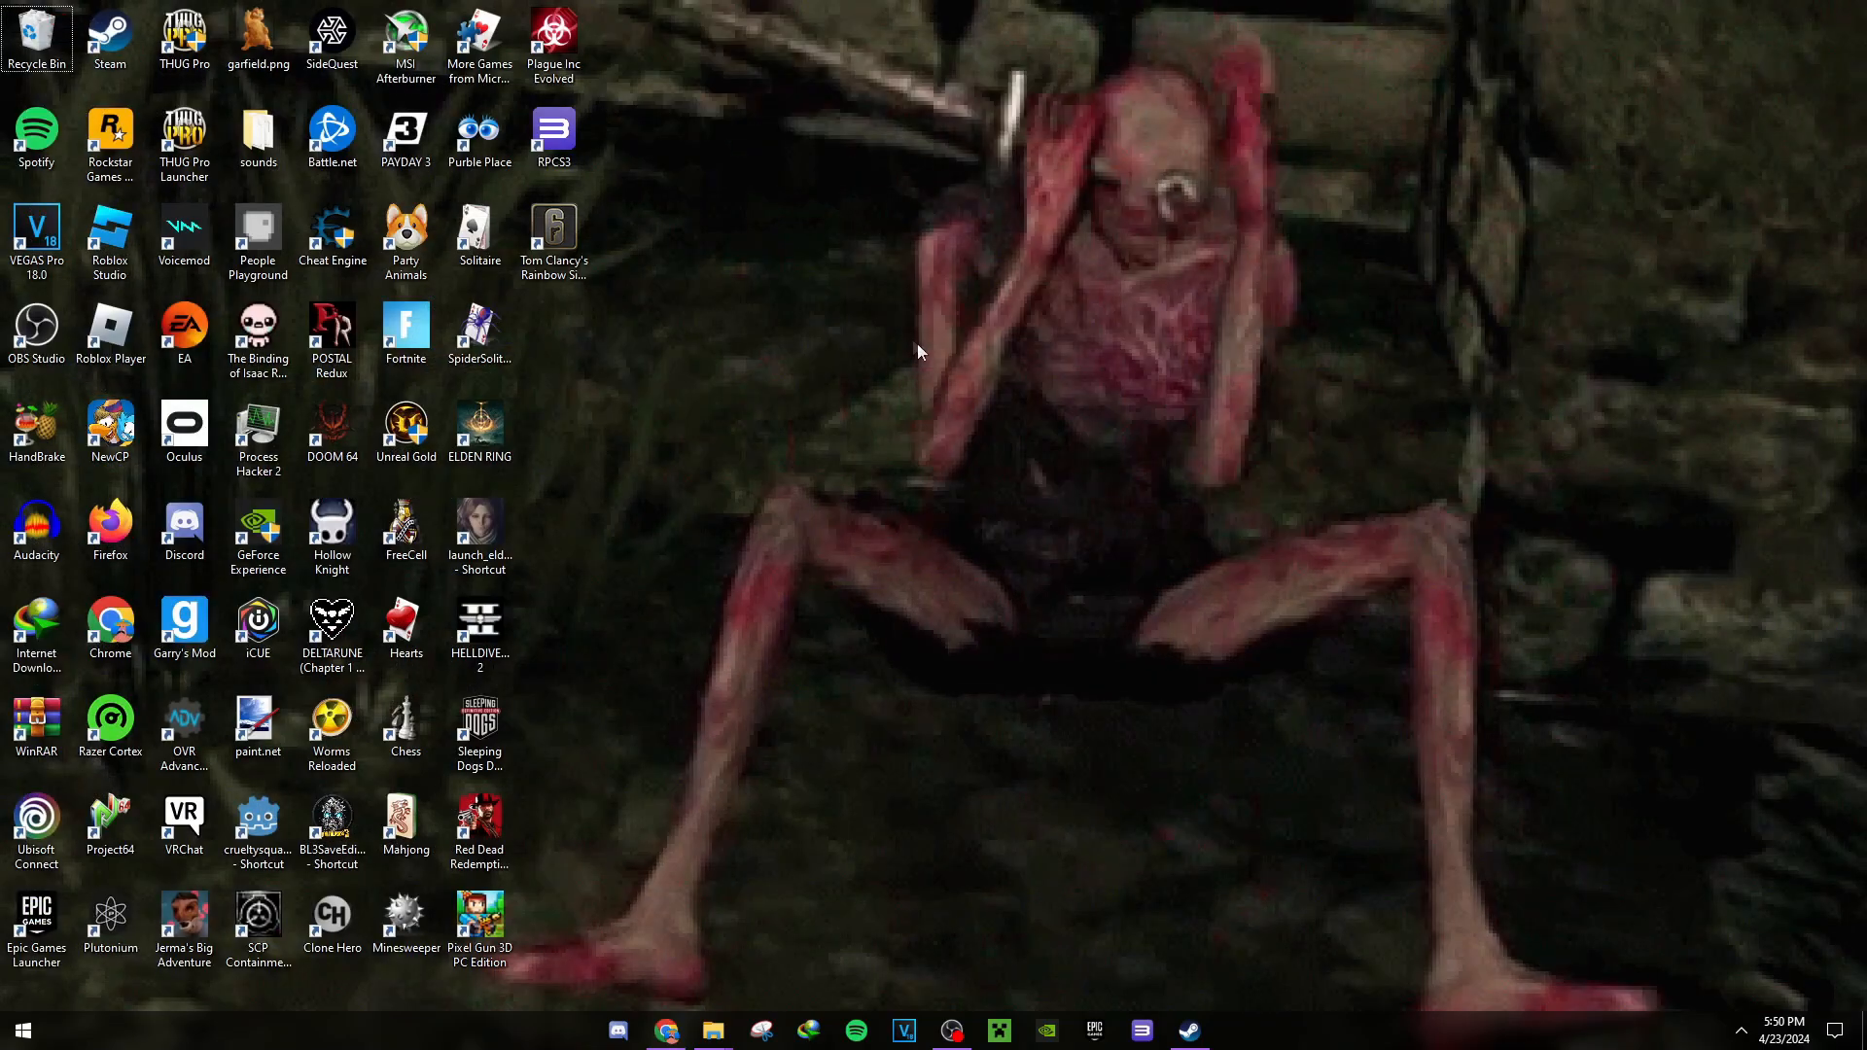
{"action": "mouse_move", "coordinate": [759, 275]}
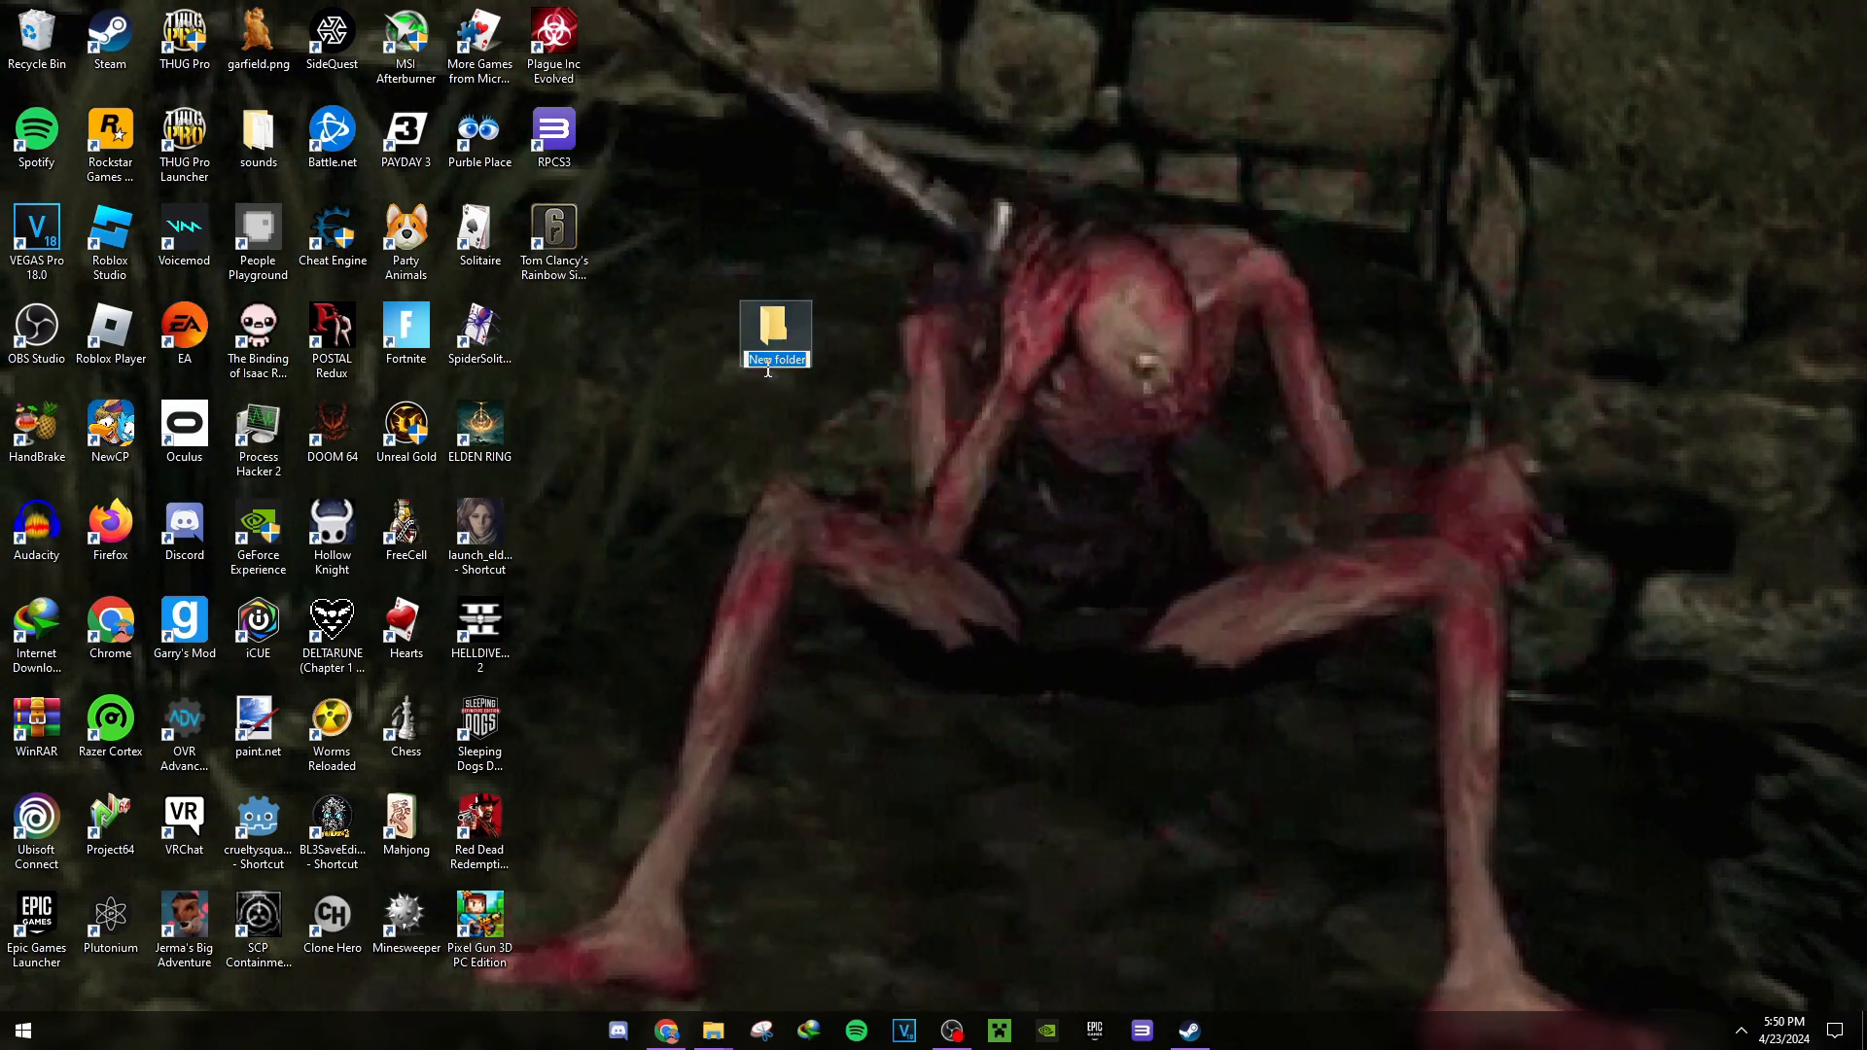
- Clear the default name of the new desktop folder
{"action": "key", "text": "Delete"}
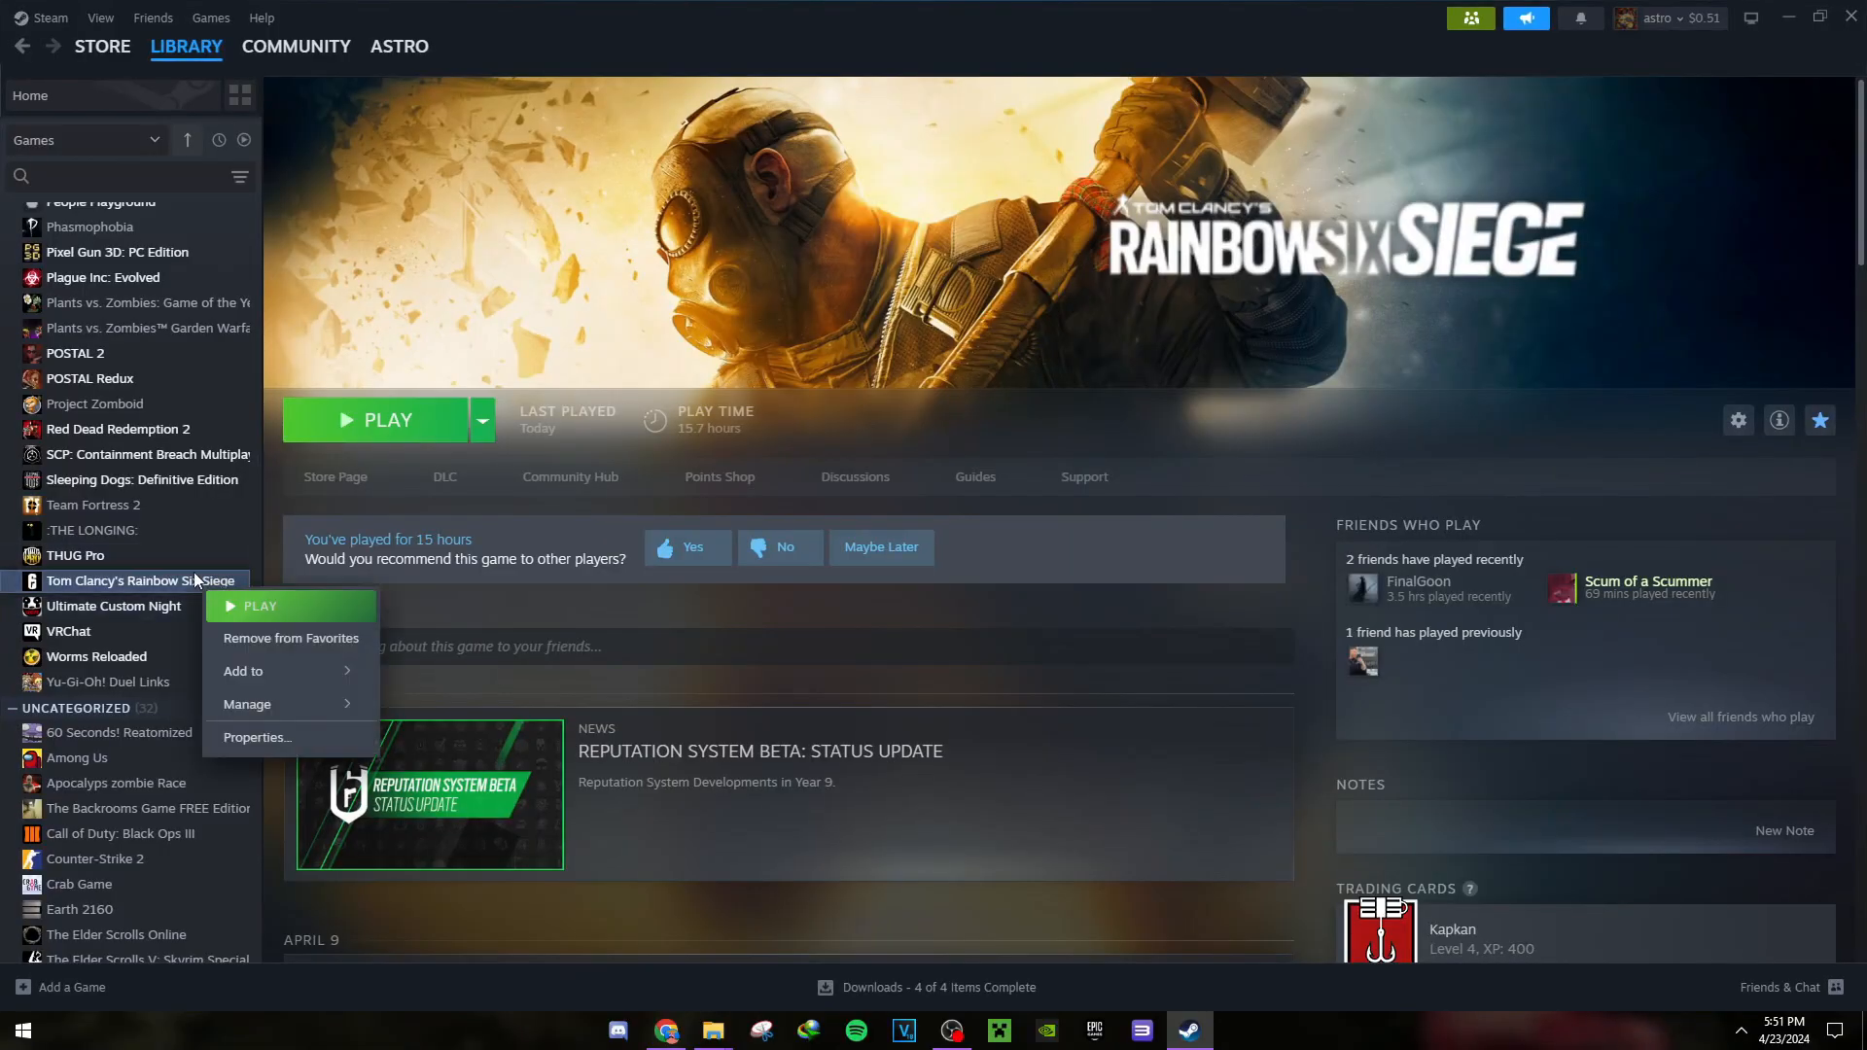
{"action": "mouse_move", "coordinate": [738, 669]}
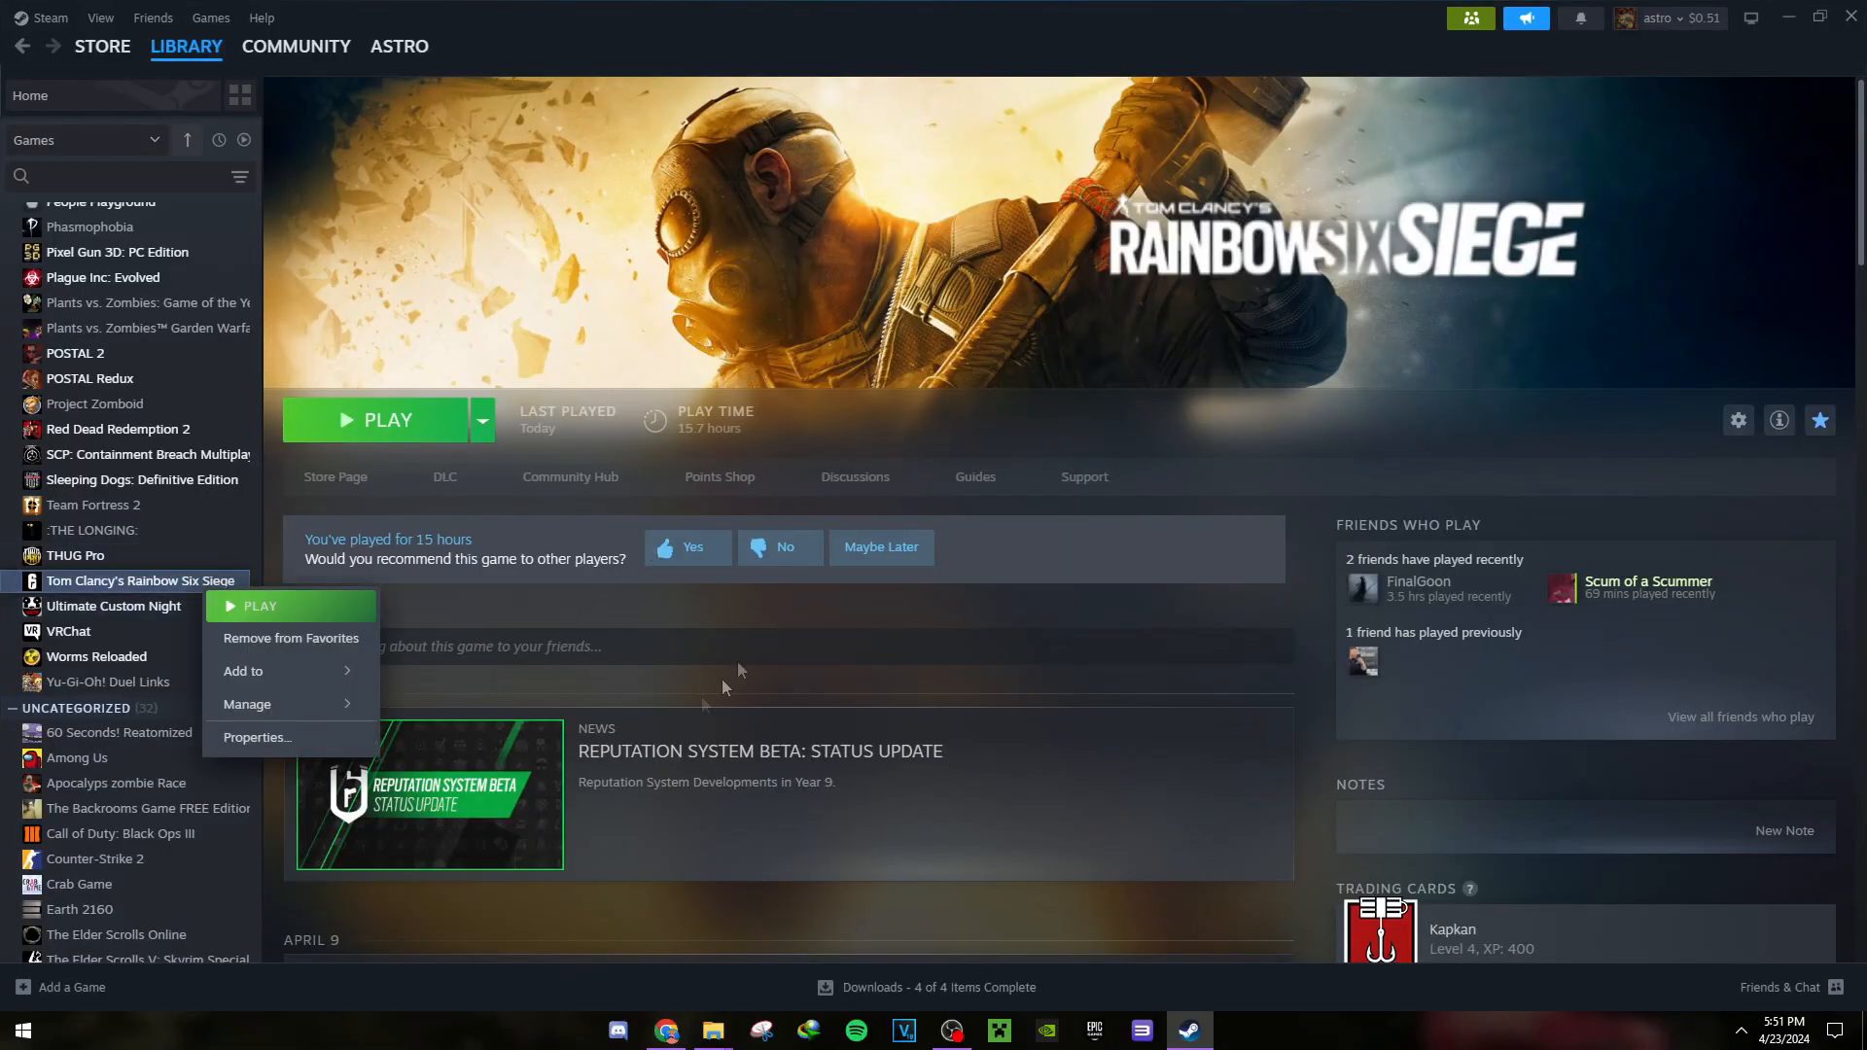
- Dismiss Rainbow Six Siege's Steam options and show the open File Explorer windows
{"action": "left_click", "coordinate": [727, 688]}
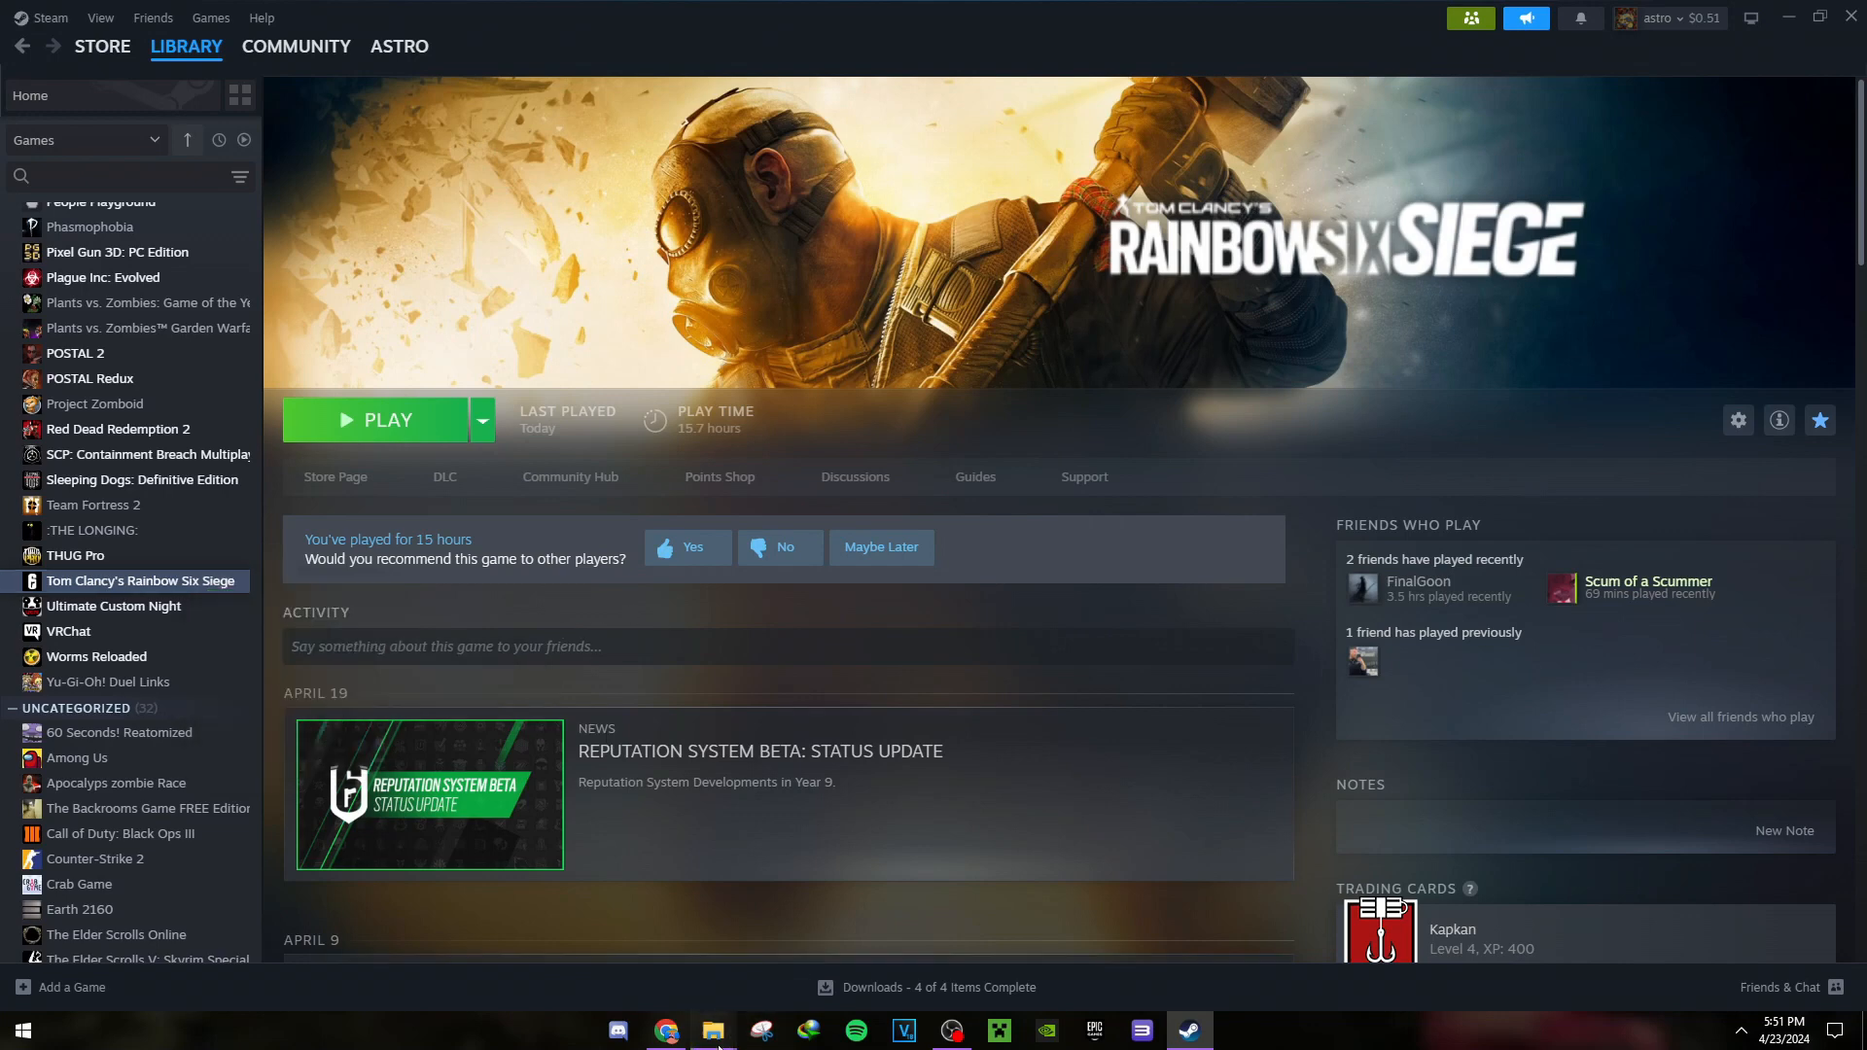
{"action": "left_click", "coordinate": [712, 1029]}
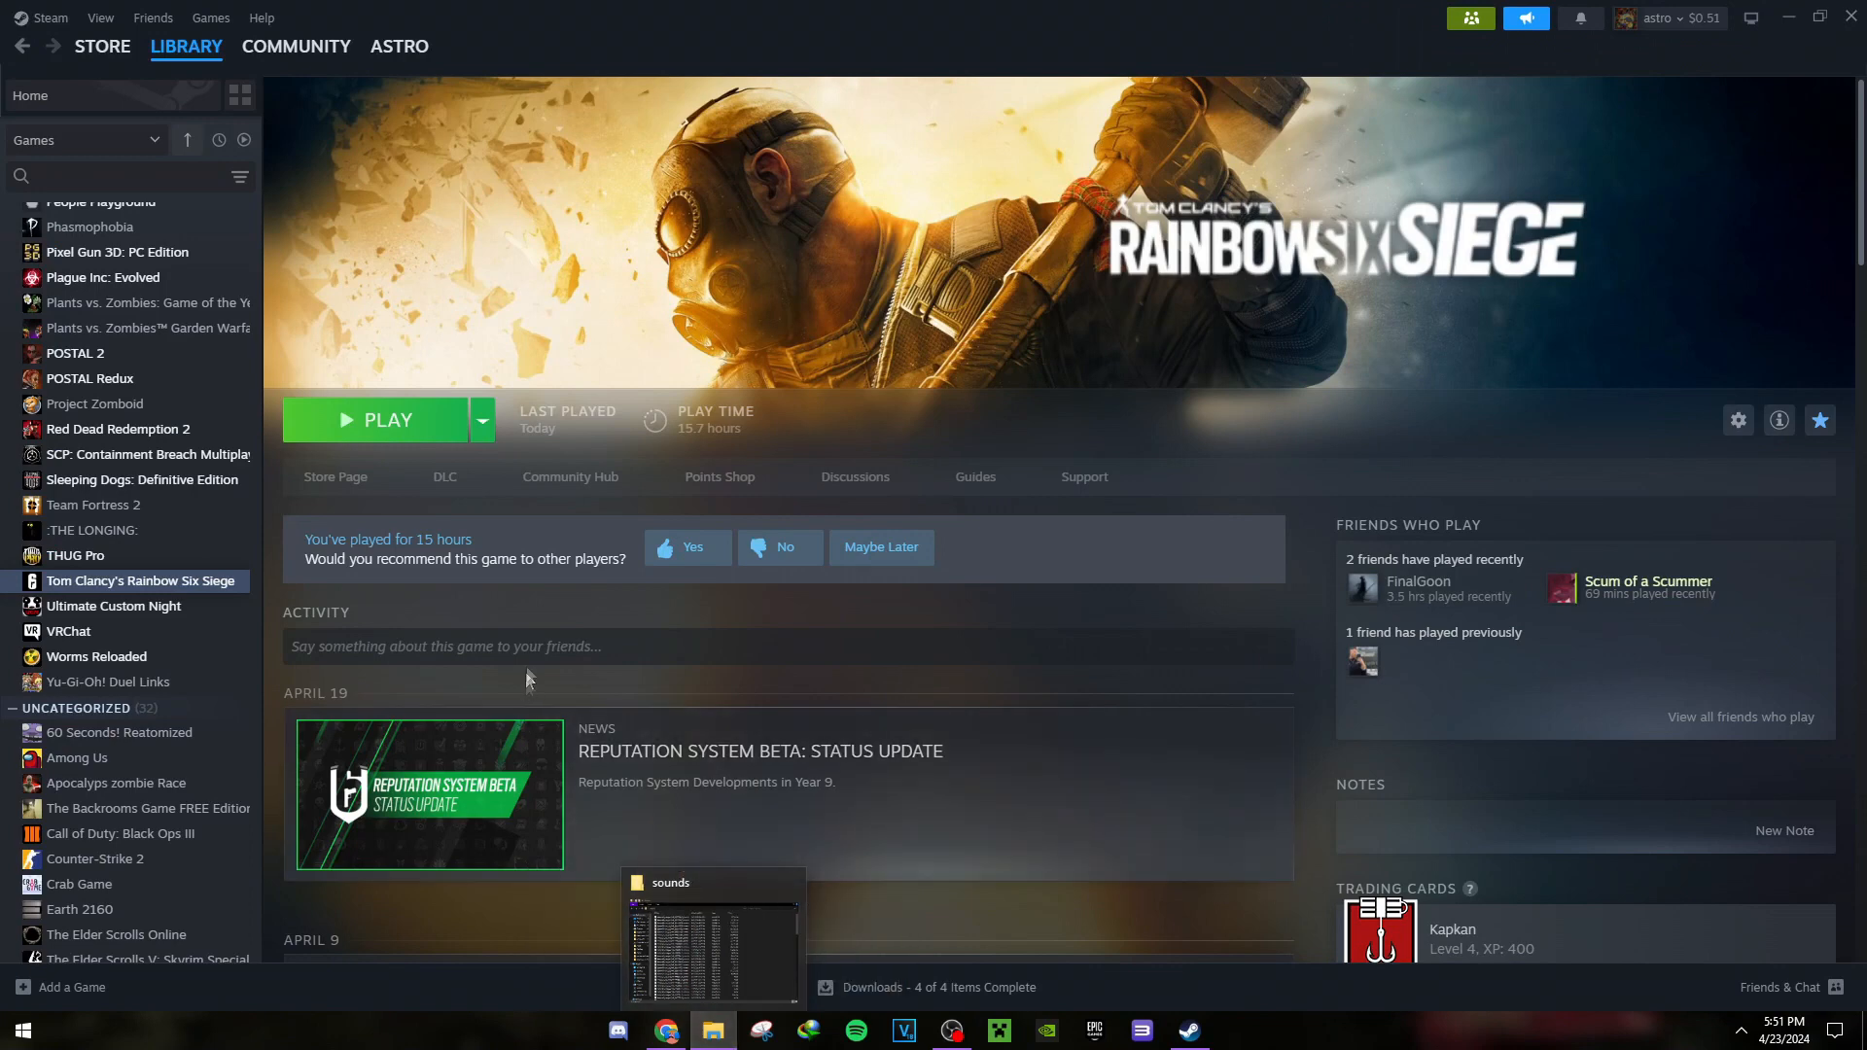
{"action": "right_click", "coordinate": [140, 579]}
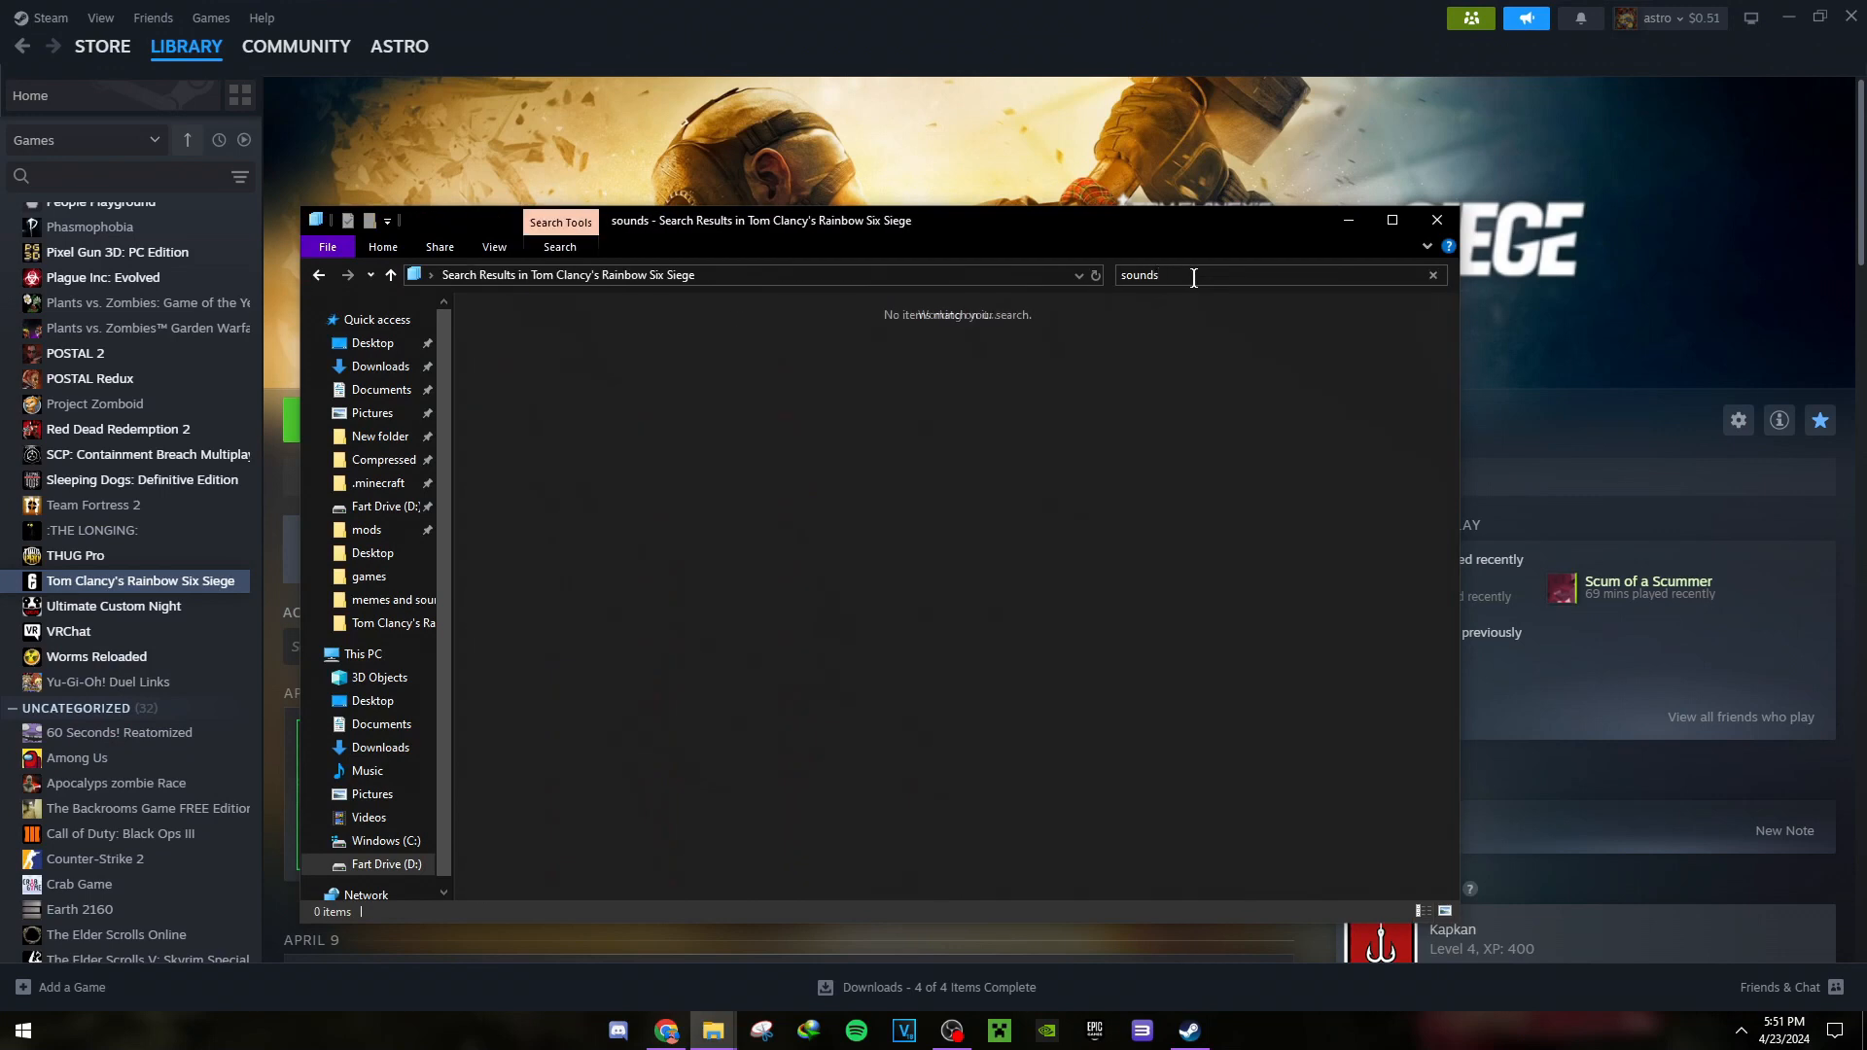
- Search the game folder for 'sound' and select all 115 matching files
{"action": "key", "text": "BackSpace"}
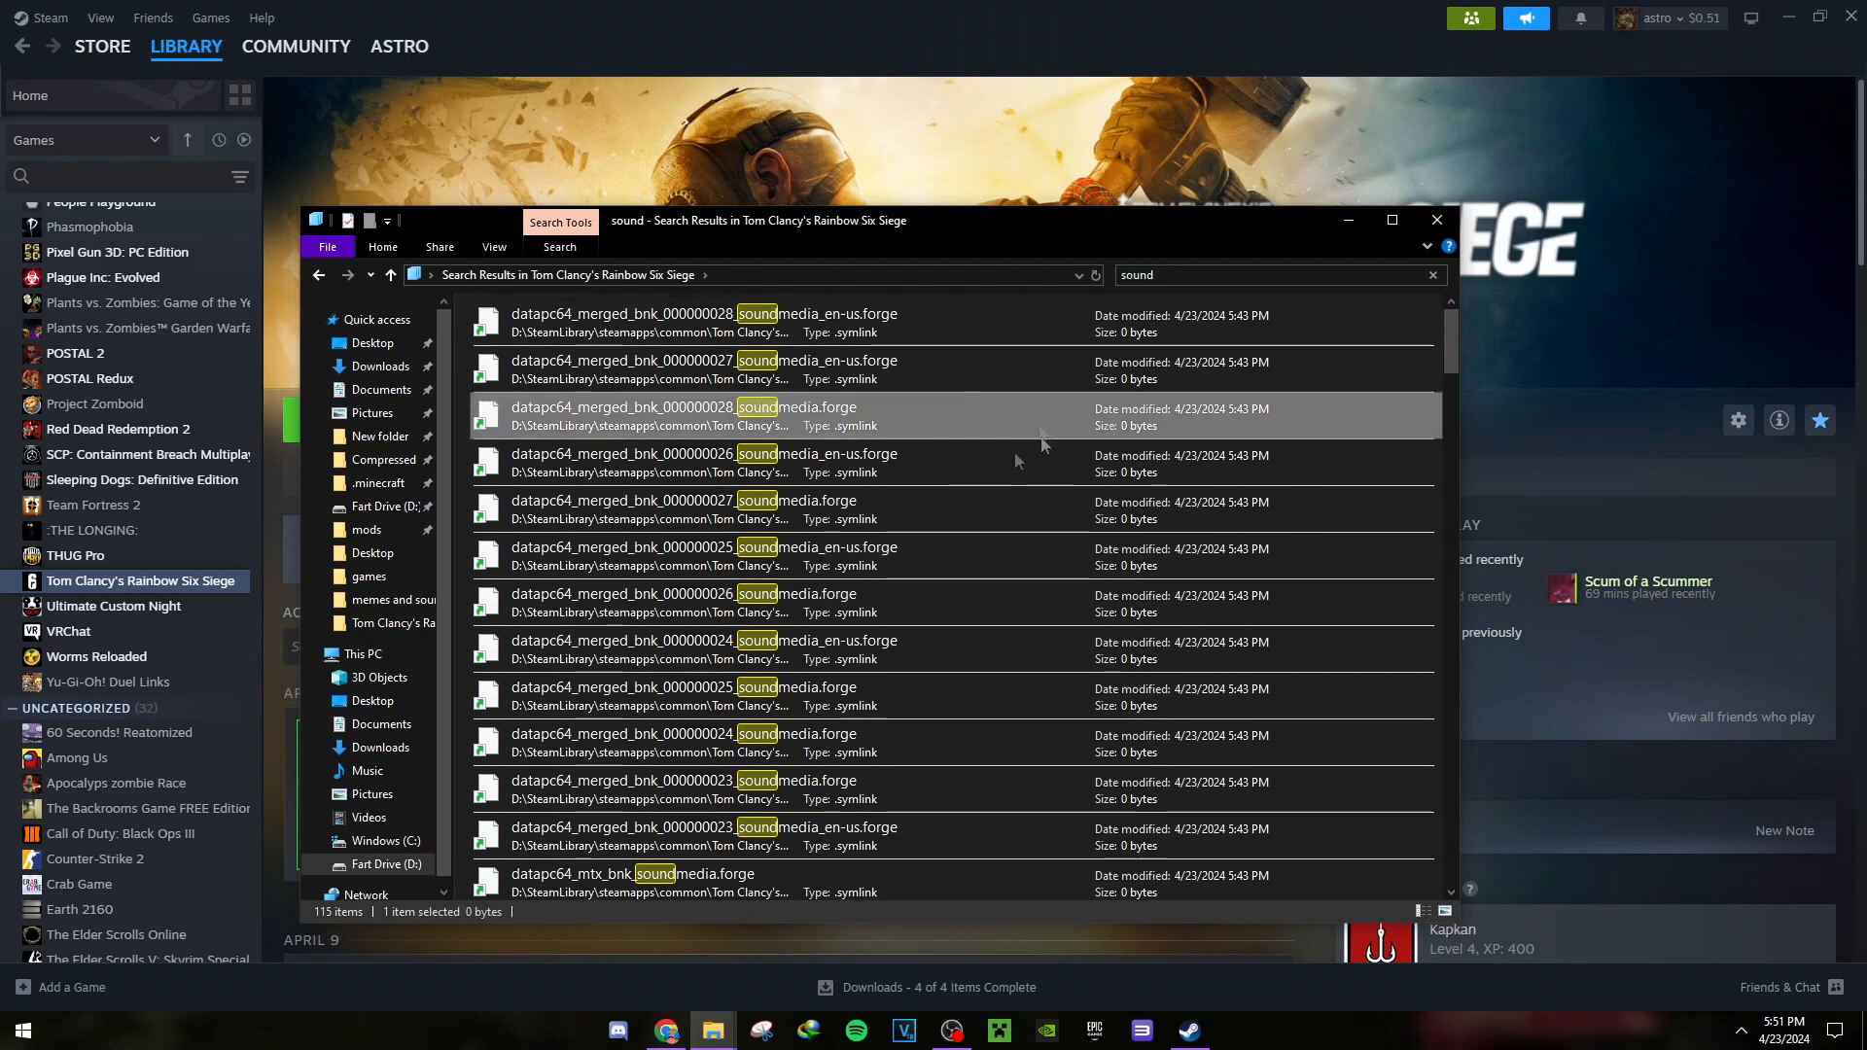
{"action": "key", "text": "ctrl+a"}
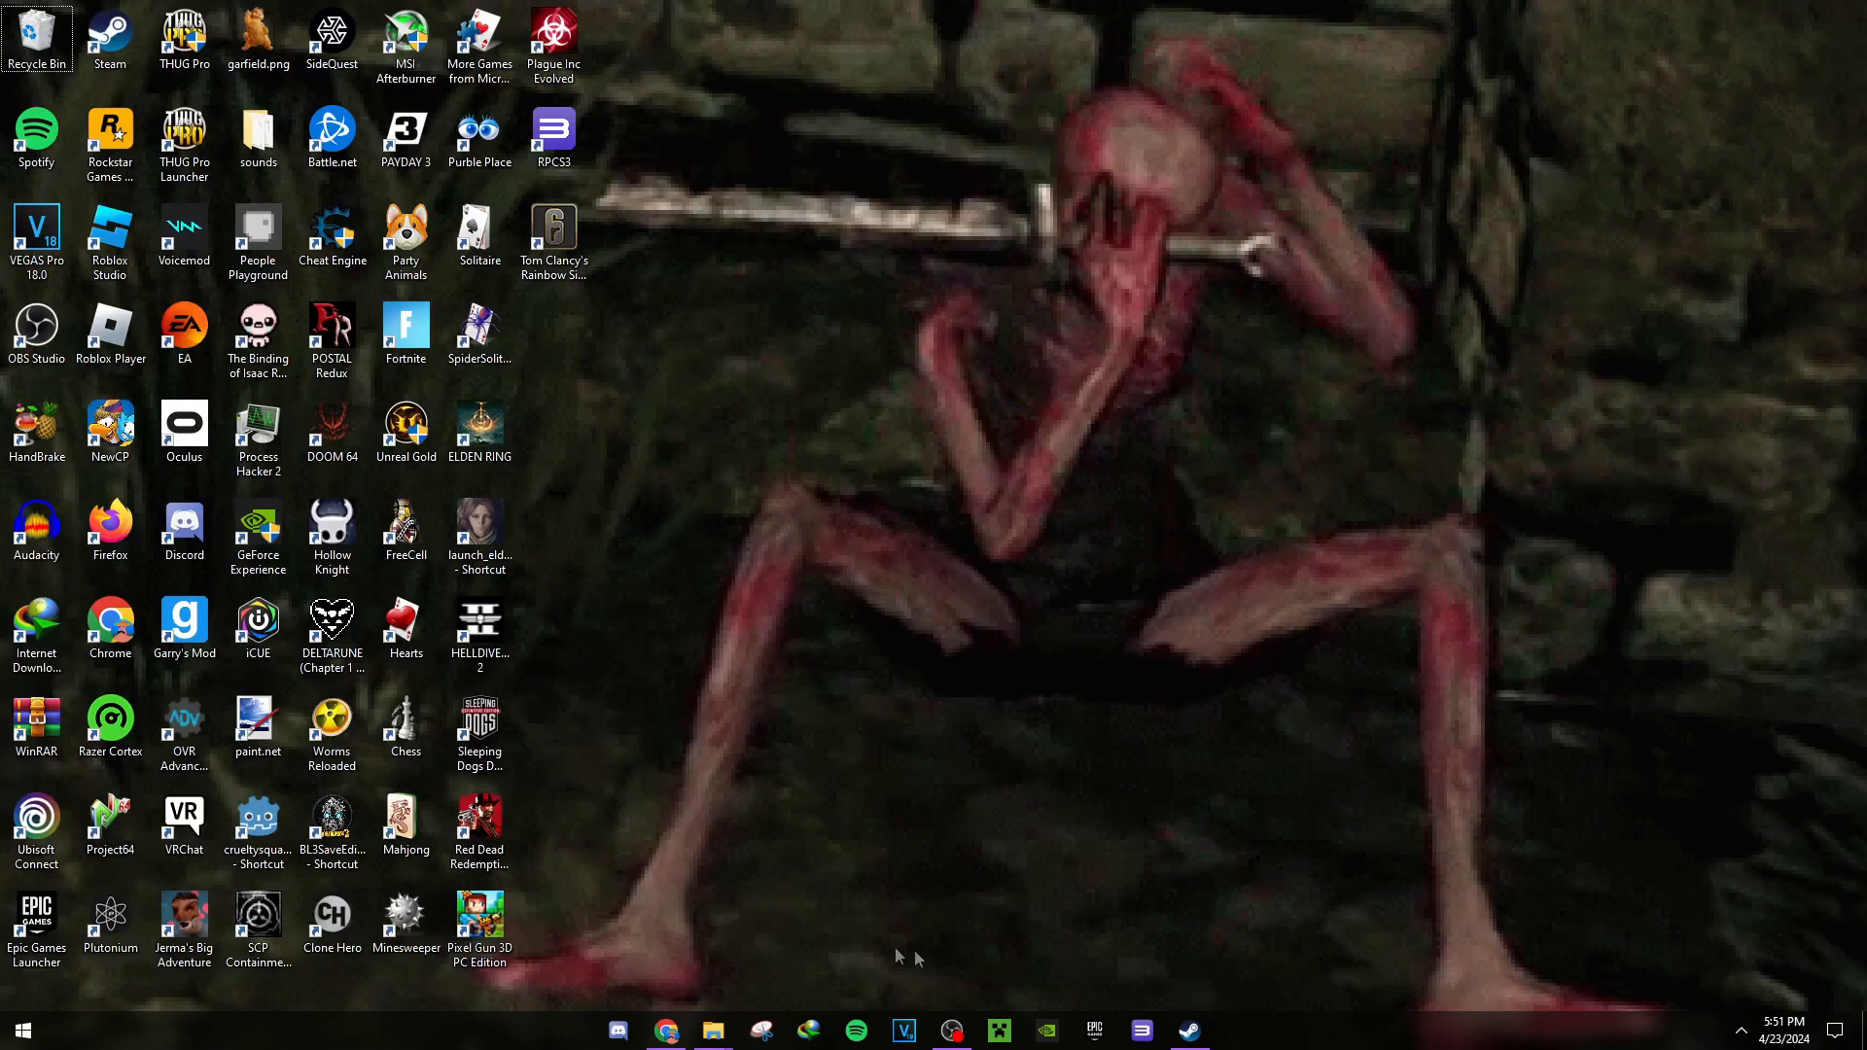
- Bring the desktop 'sounds' folder window to the front
{"action": "left_click", "coordinate": [712, 1030]}
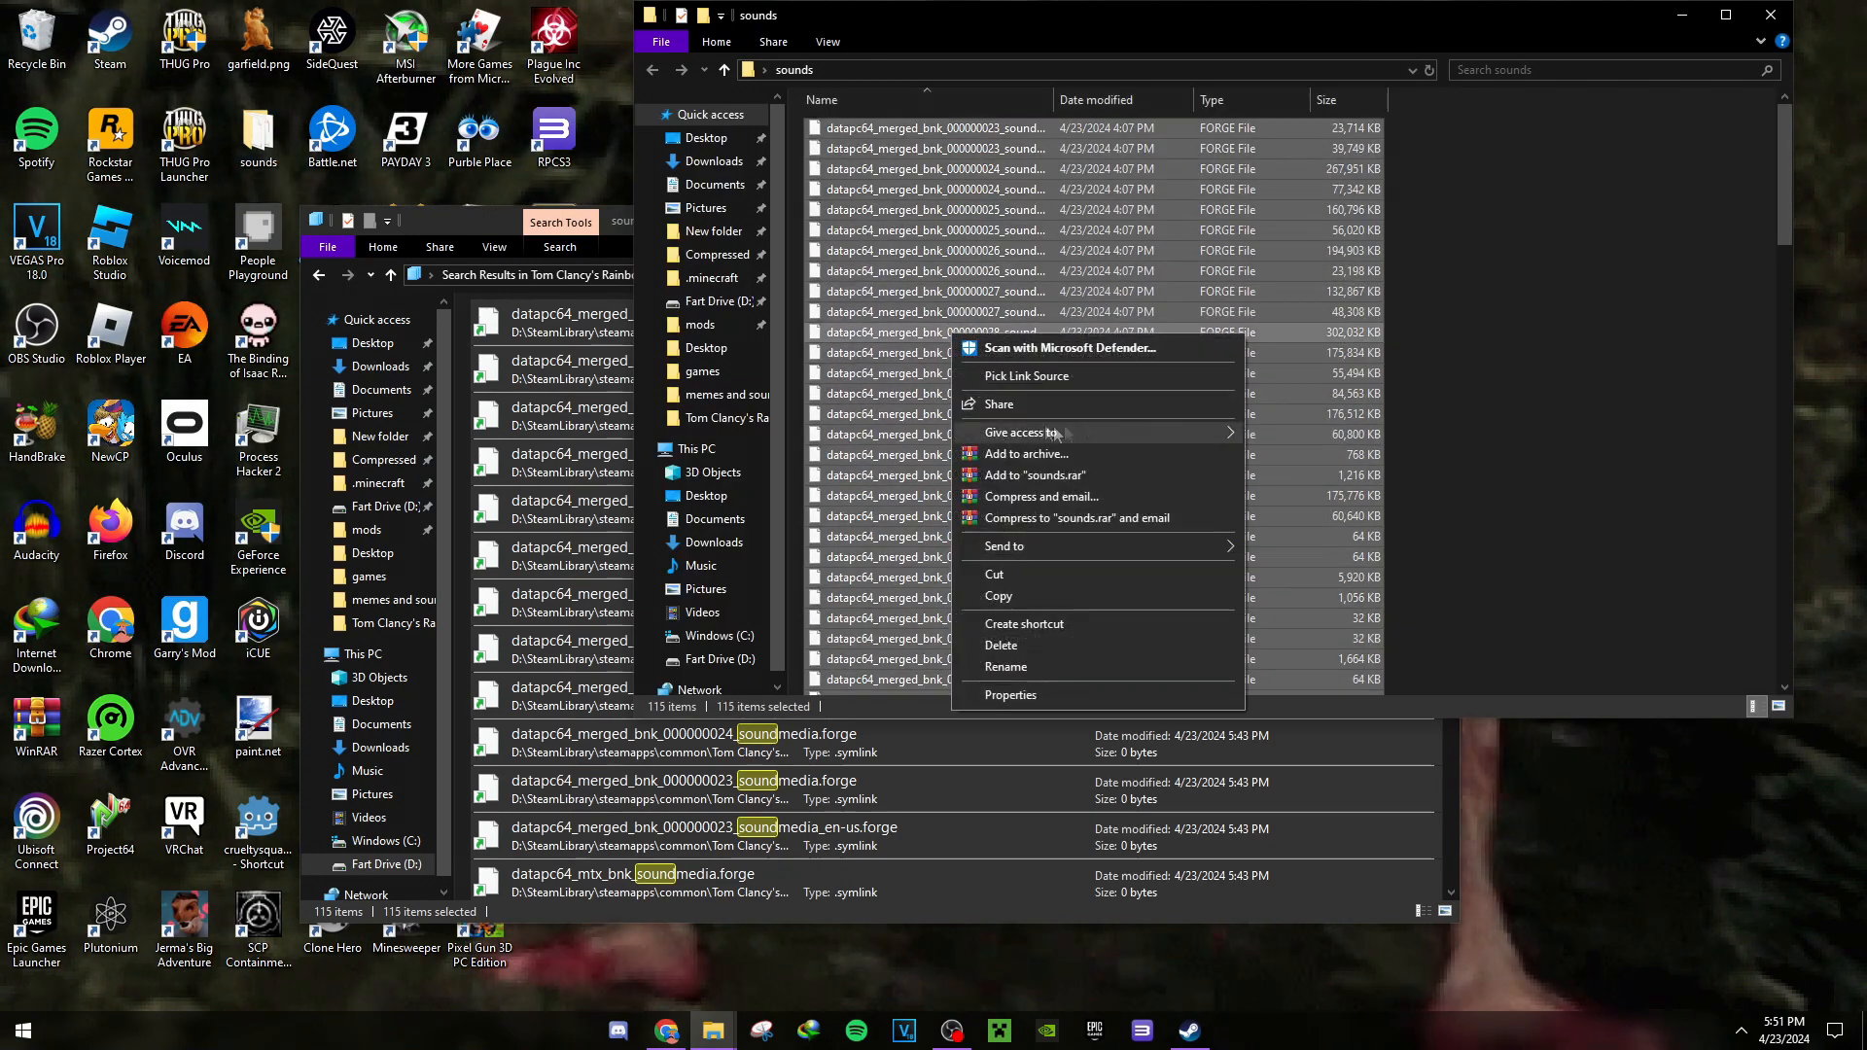
{"action": "mouse_move", "coordinate": [1537, 328]}
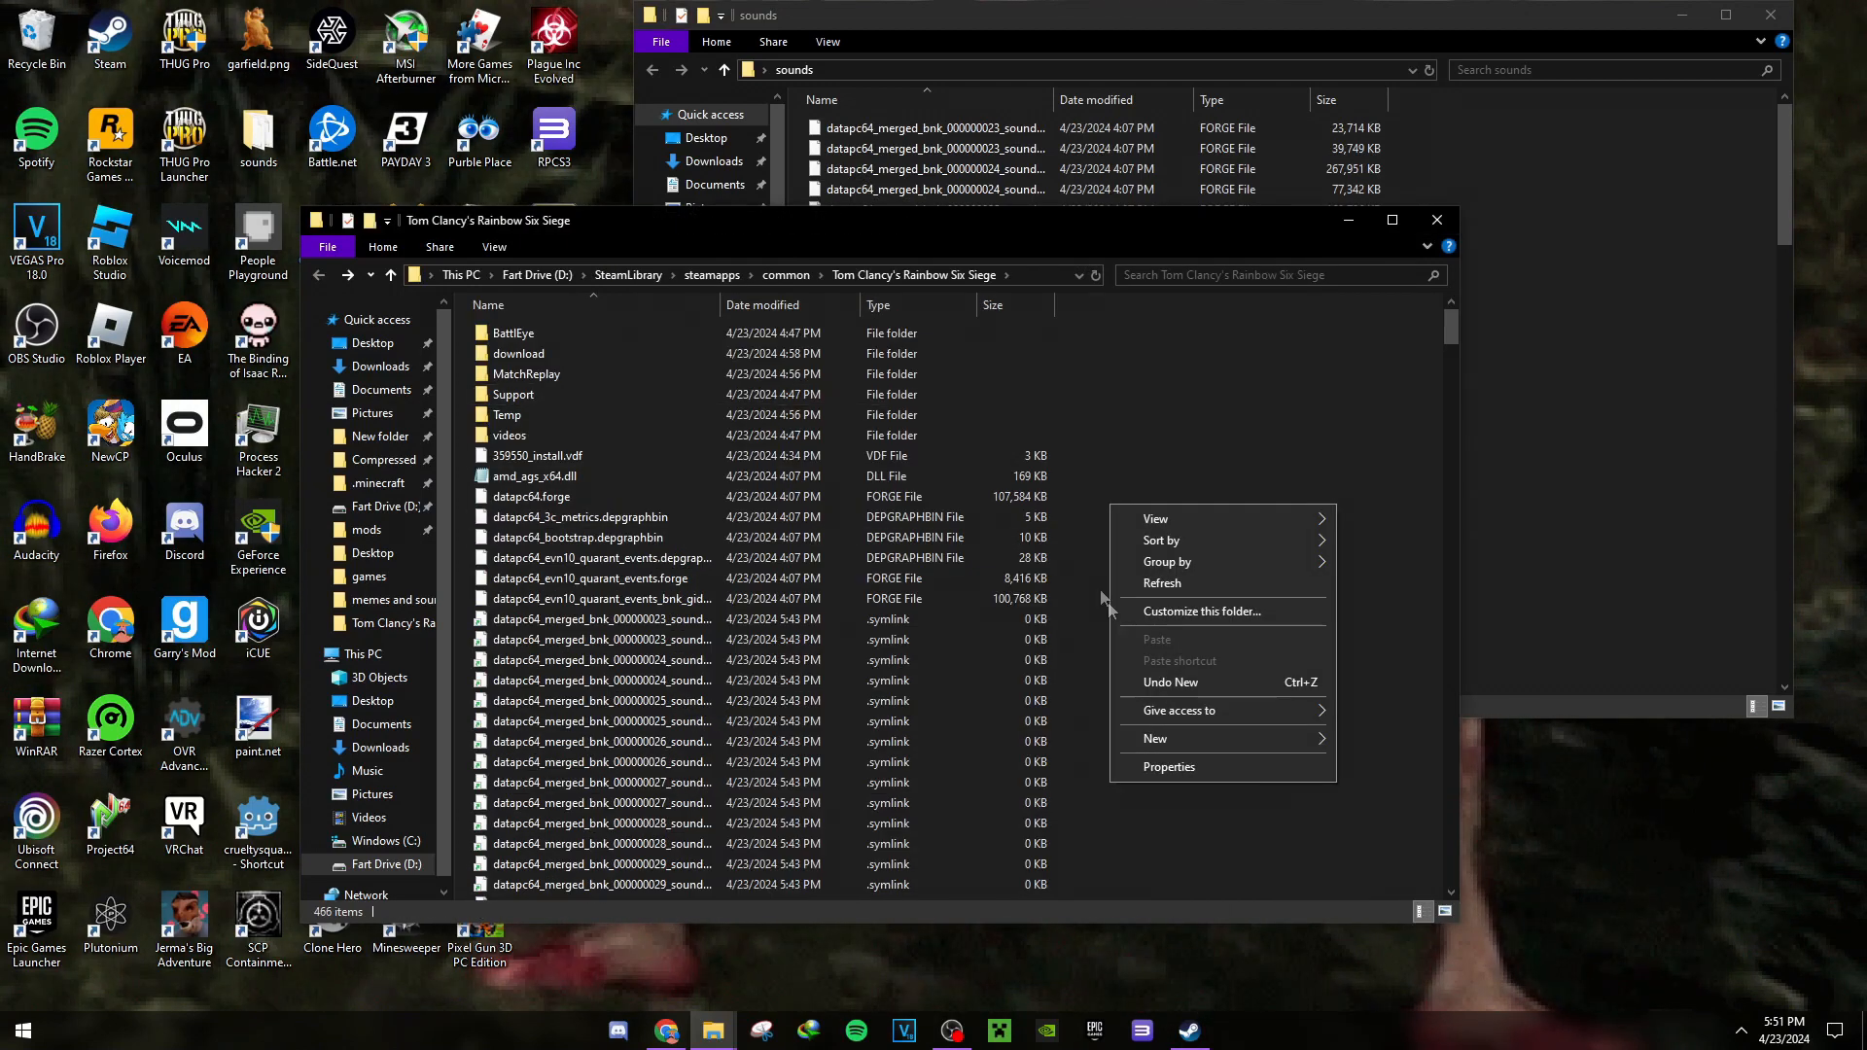
{"action": "mouse_move", "coordinate": [1310, 690]}
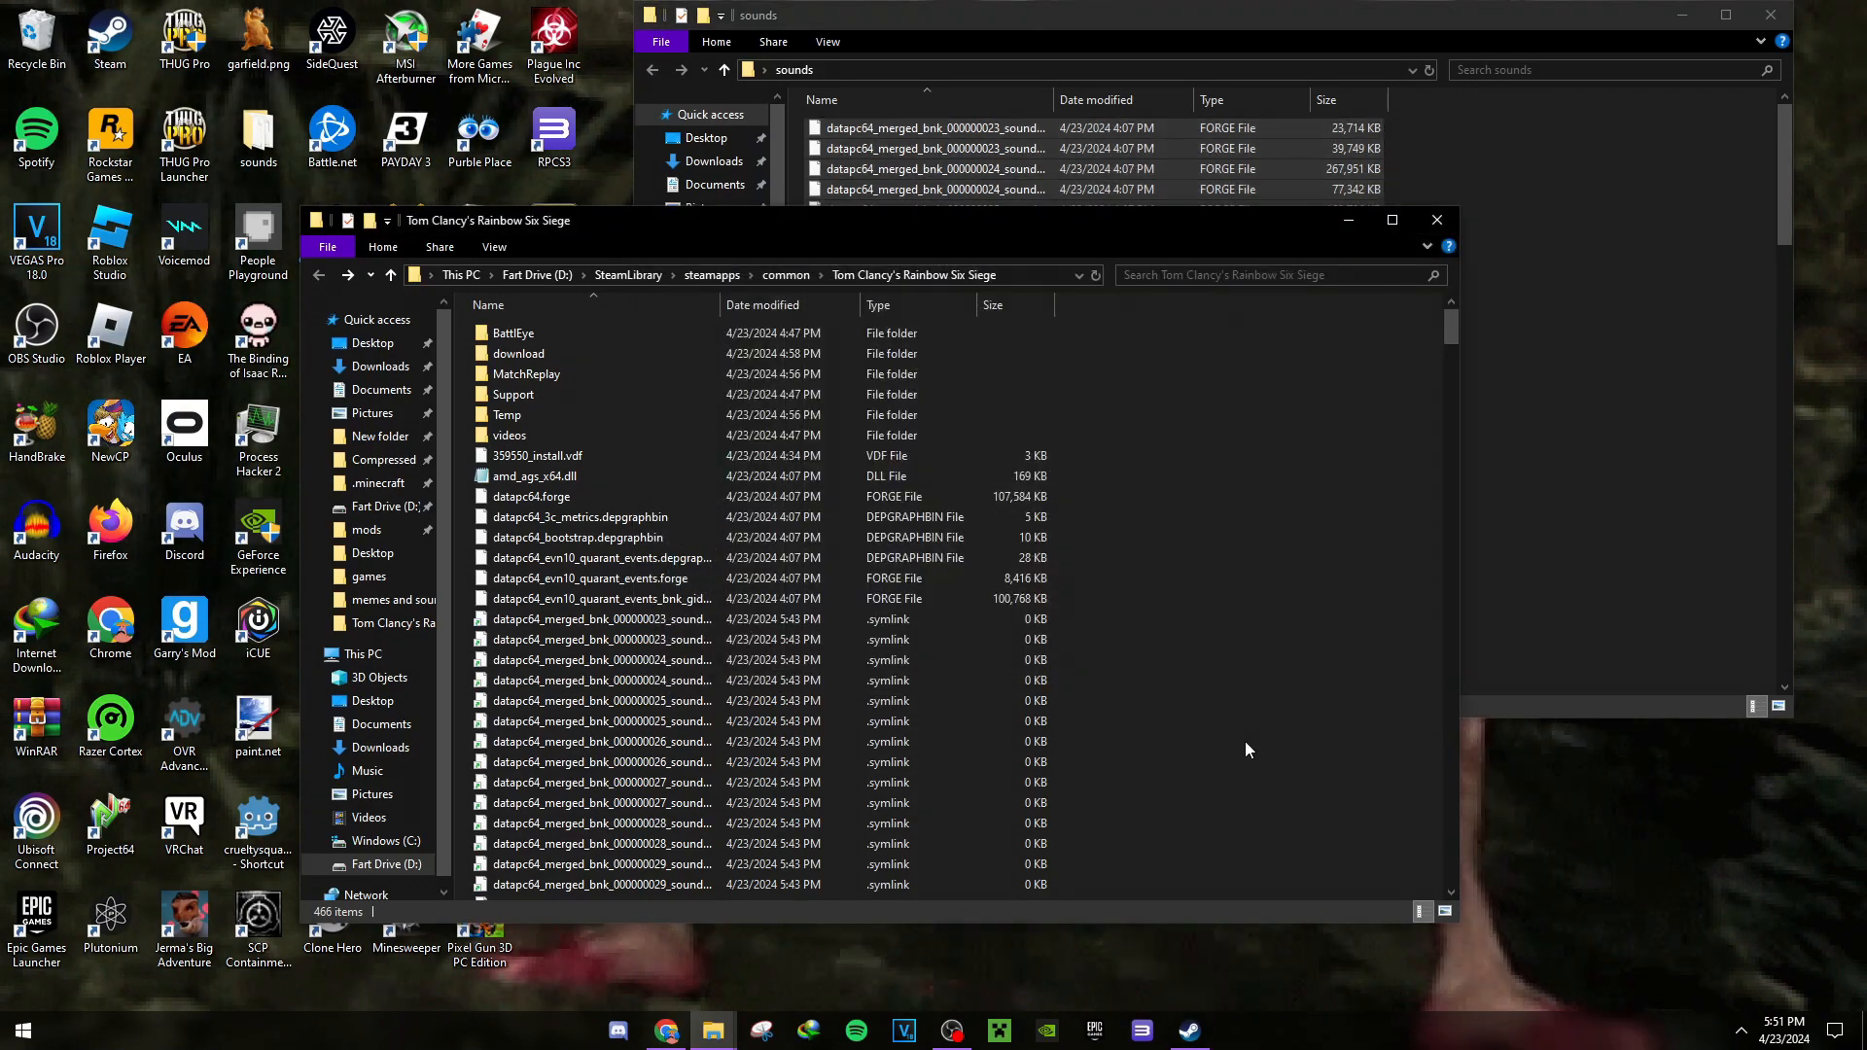
- Bring up the Drop Symbolic Link option inside the Rainbow Six Siege folder
{"action": "right_click", "coordinate": [1246, 749]}
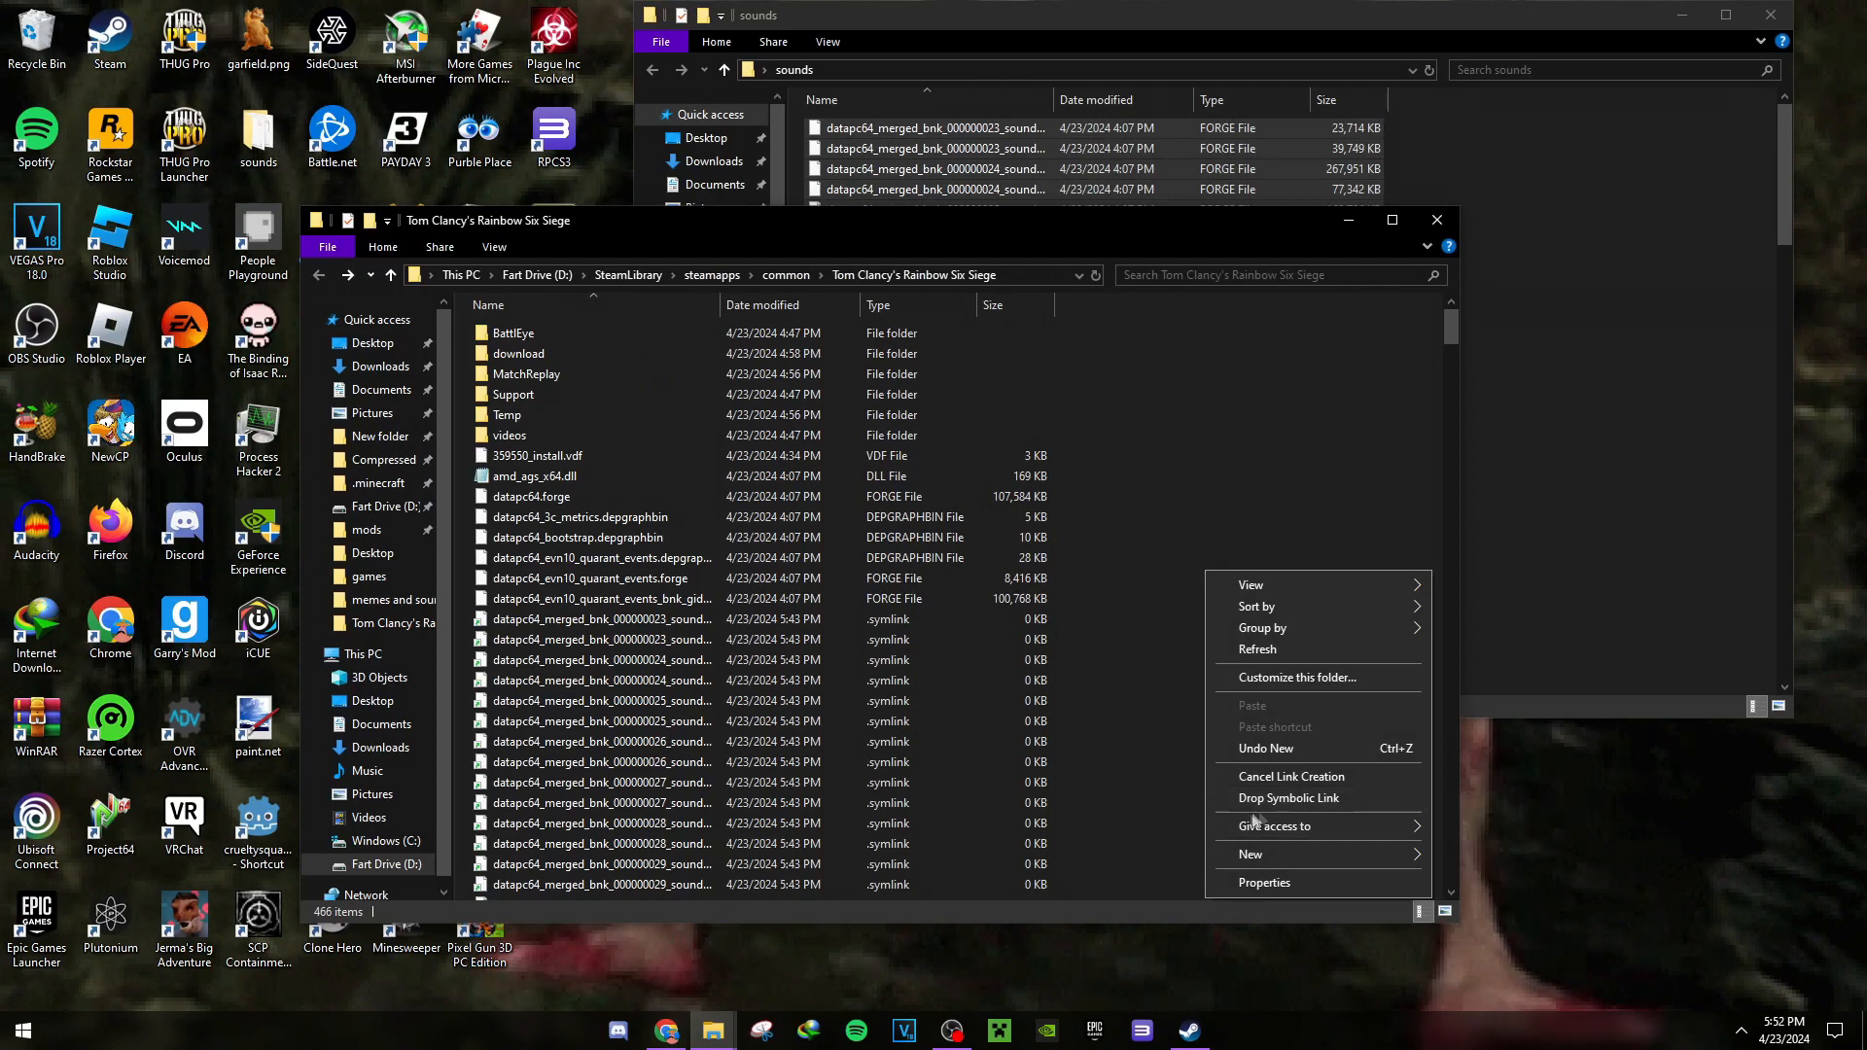
{"action": "mouse_move", "coordinate": [1288, 798]}
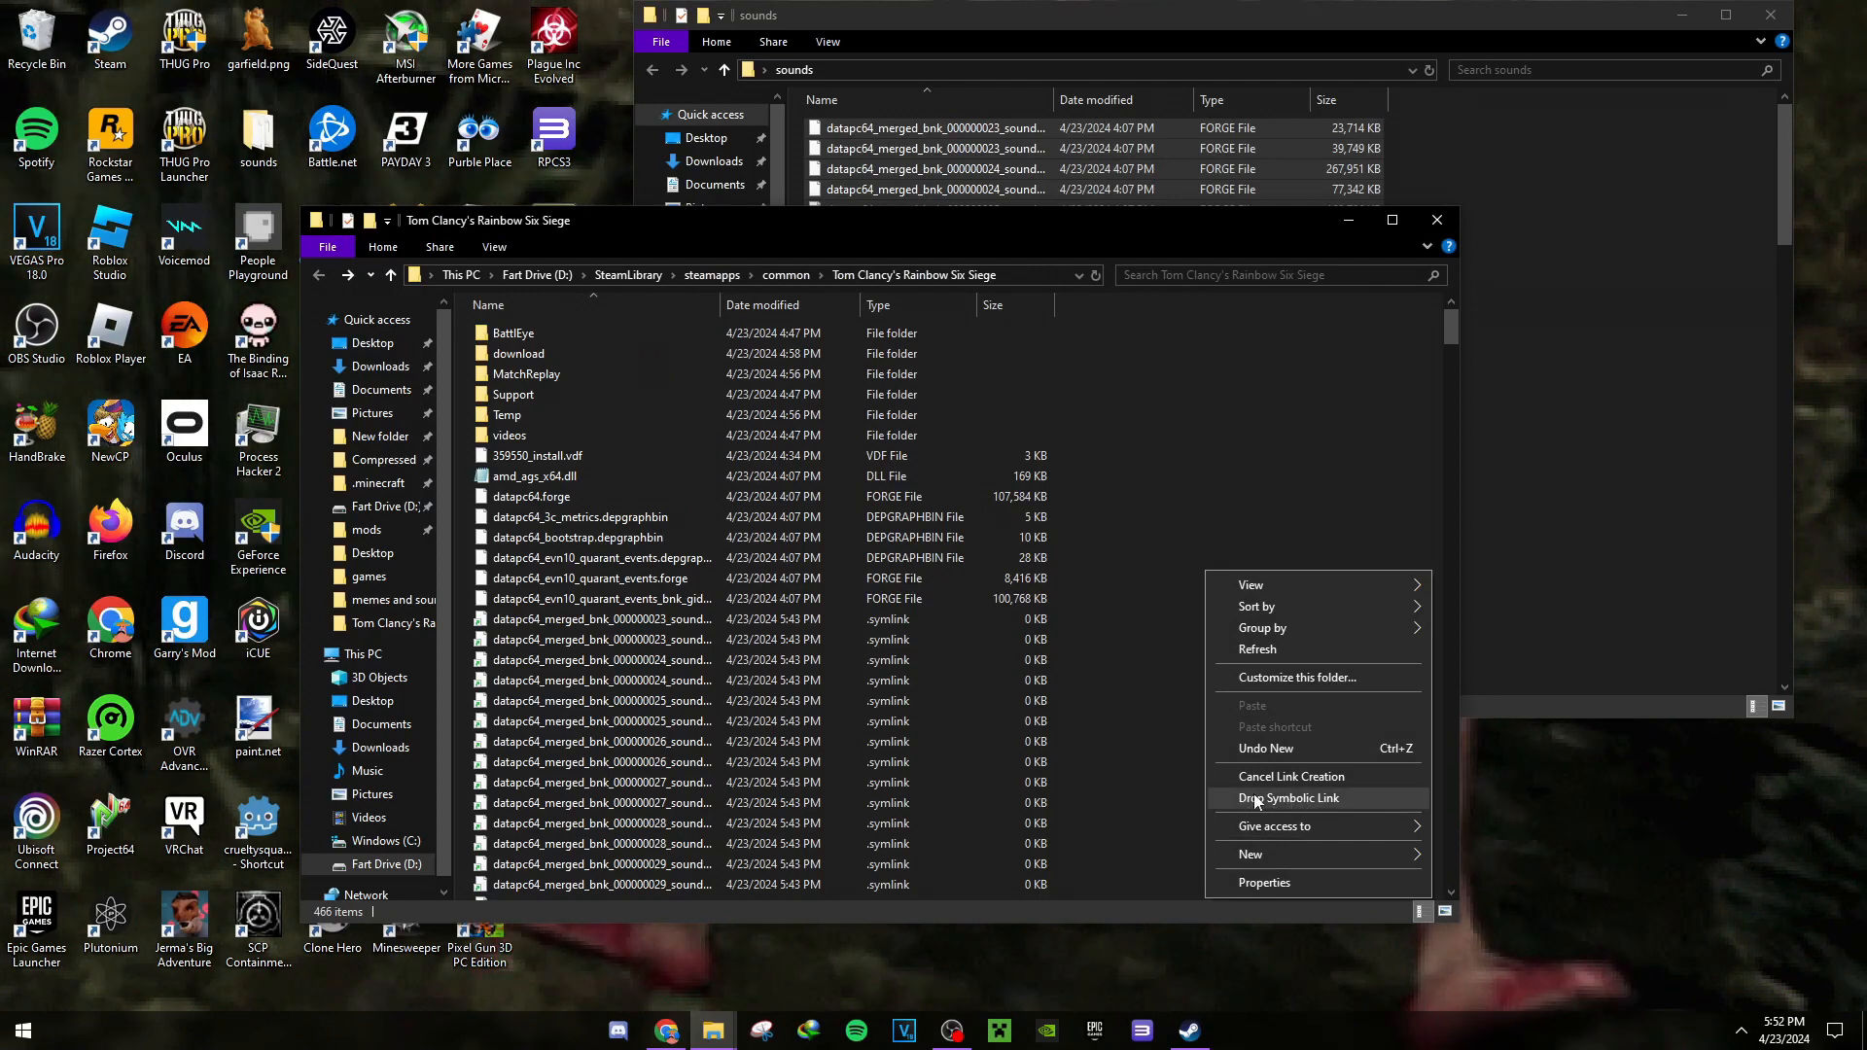